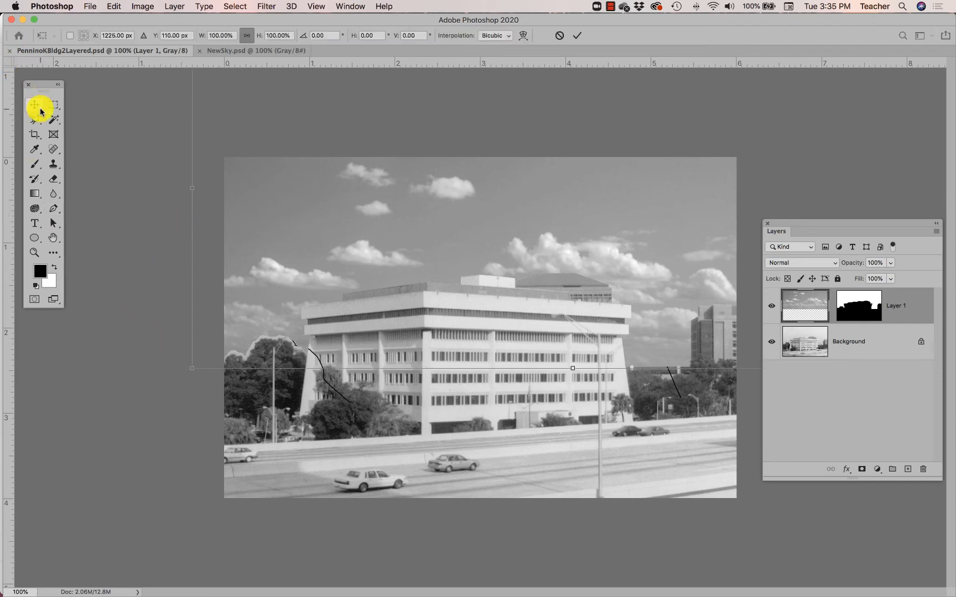
Step: Commit the Free Transform on the sky layer (Layer 1)
{"action": "left_click", "coordinate": [35, 104]}
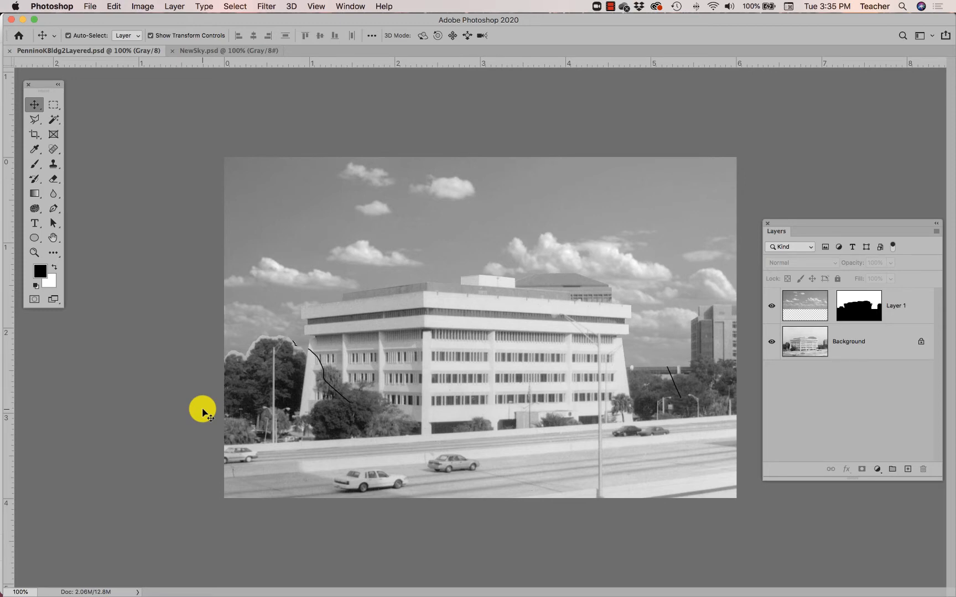
{"action": "mouse_move", "coordinate": [271, 287]}
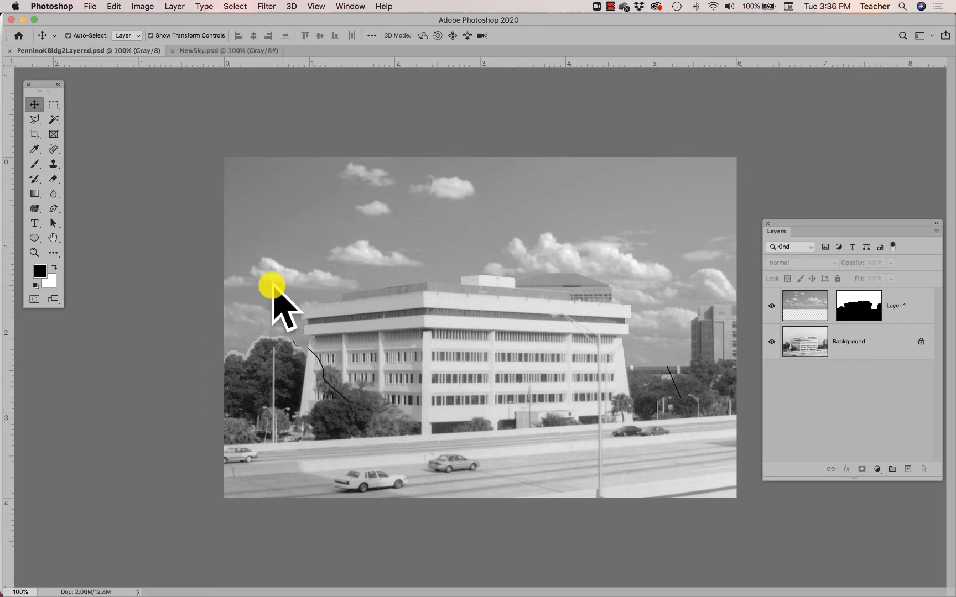
{"action": "mouse_move", "coordinate": [291, 421]}
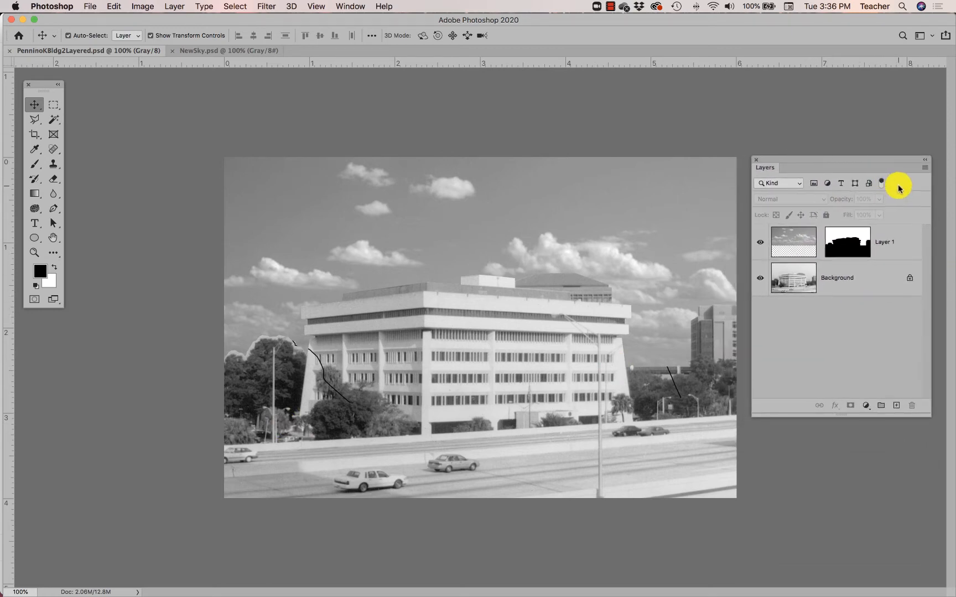
{"action": "left_click", "coordinate": [924, 160]}
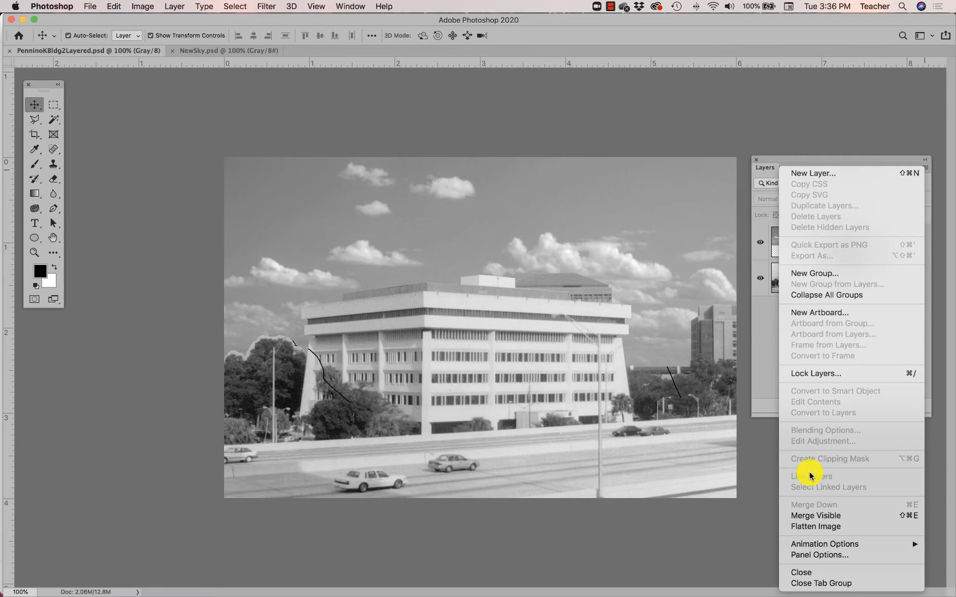
{"action": "left_click", "coordinate": [819, 554]}
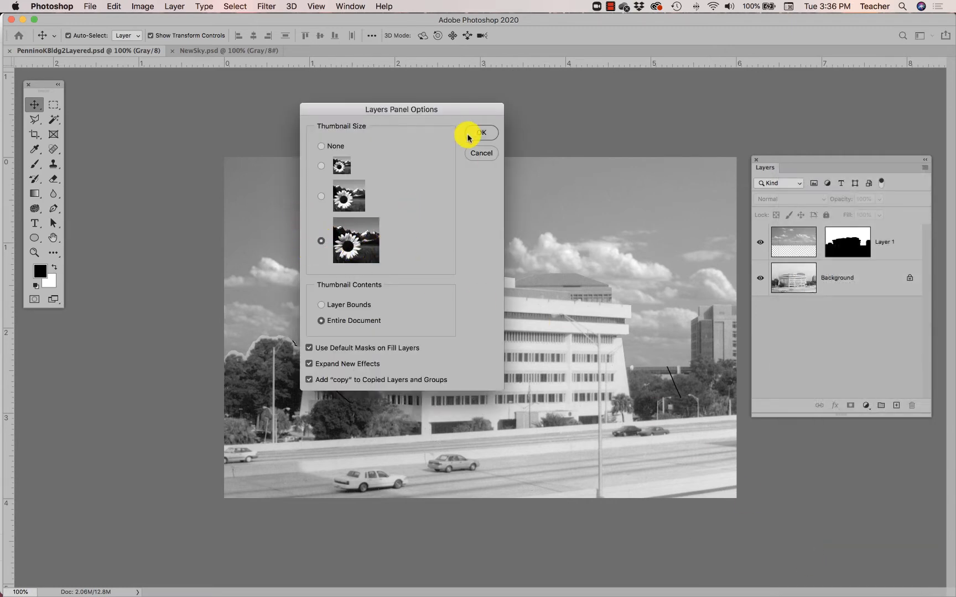
{"action": "left_click", "coordinate": [482, 133]}
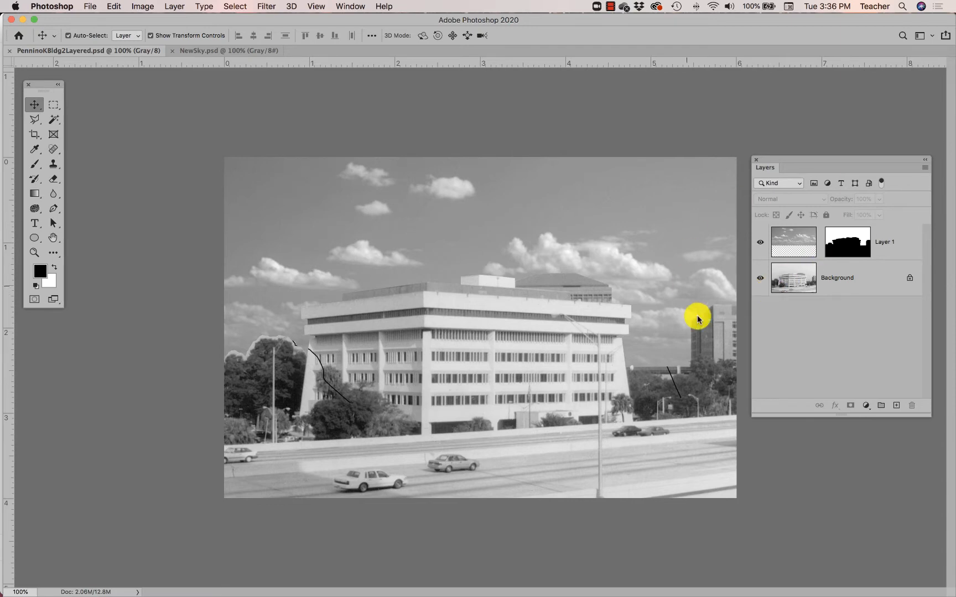
{"action": "mouse_move", "coordinate": [930, 328]}
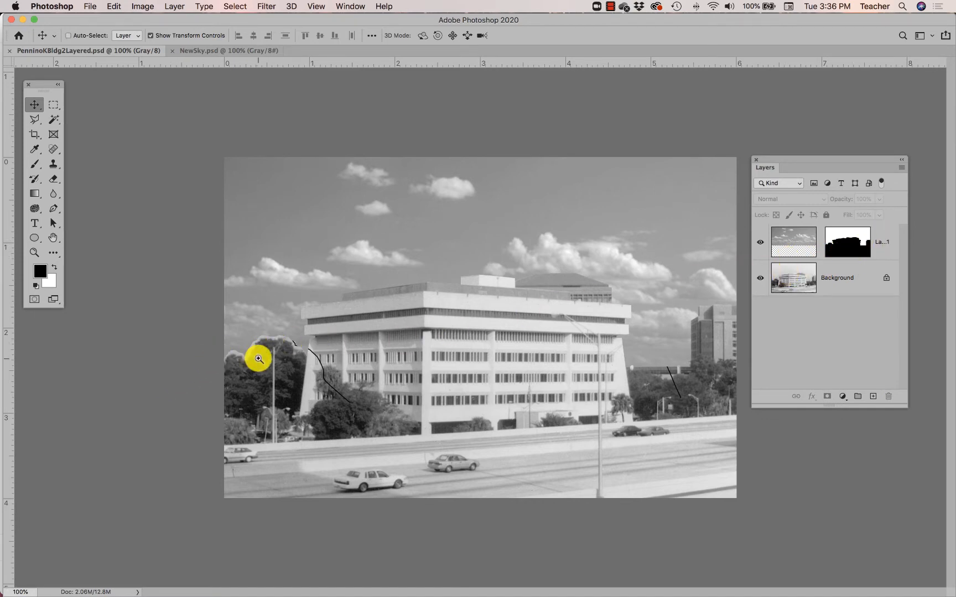
Step: Zoom to 500% on the trees left of the building
{"action": "left_click", "coordinate": [258, 358]}
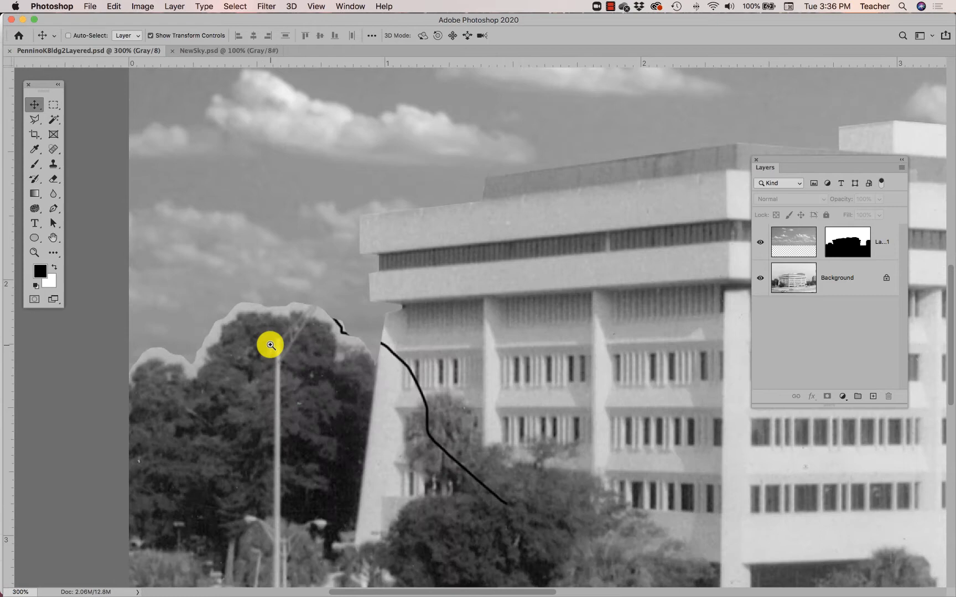
{"action": "left_click", "coordinate": [270, 345]}
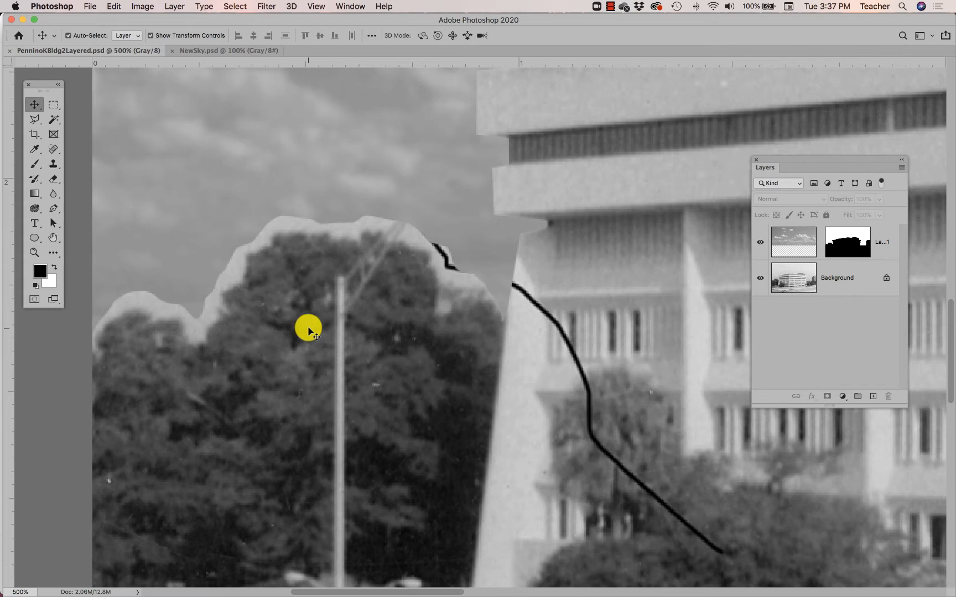
Step: Compare the Layer 1 mask, sky image and Background layer, ending on the Layer 1 mask
{"action": "left_click", "coordinate": [847, 242]}
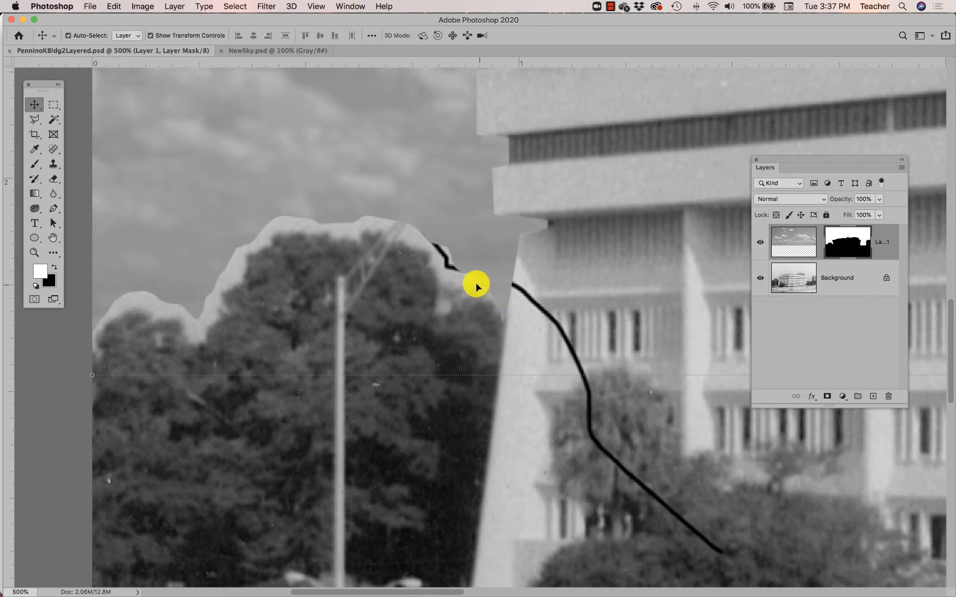
{"action": "mouse_move", "coordinate": [321, 176]}
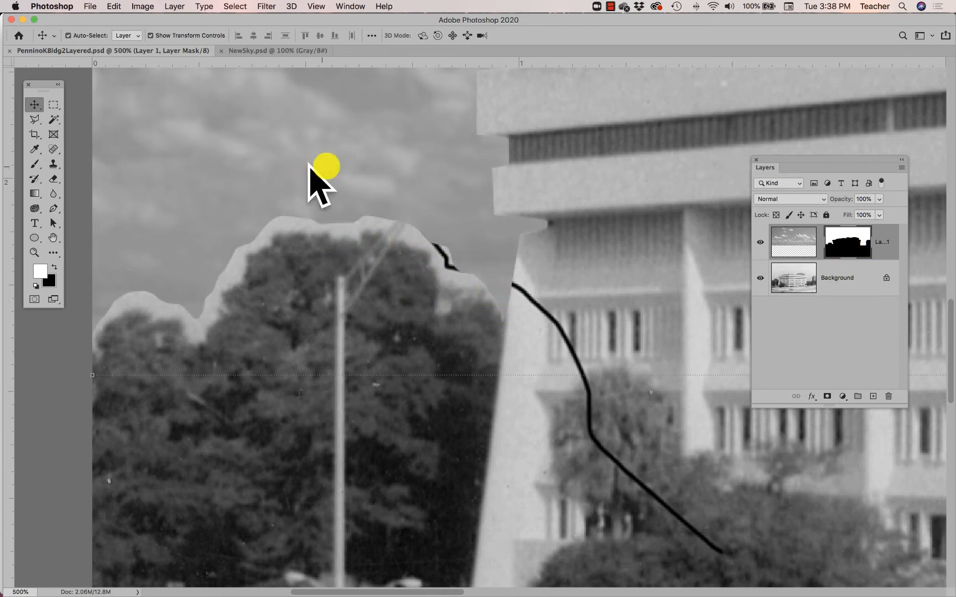
{"action": "mouse_move", "coordinate": [315, 154]}
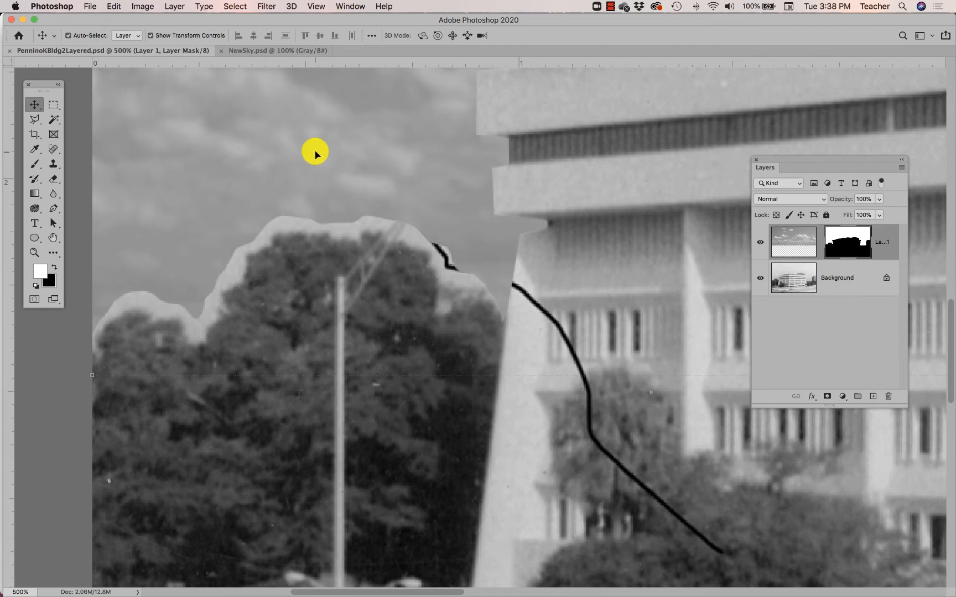
{"action": "left_click", "coordinate": [793, 241]}
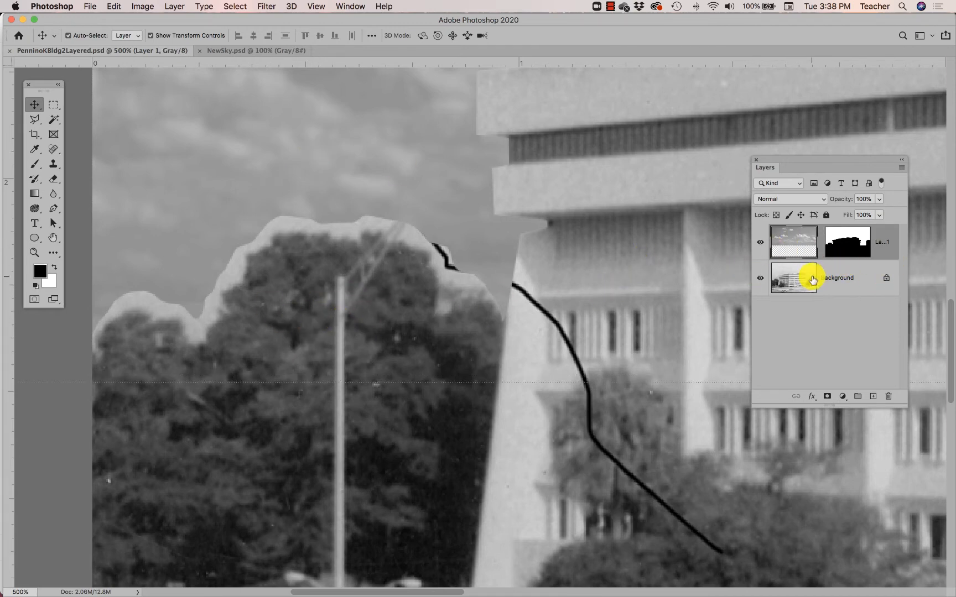
{"action": "left_click", "coordinate": [792, 278]}
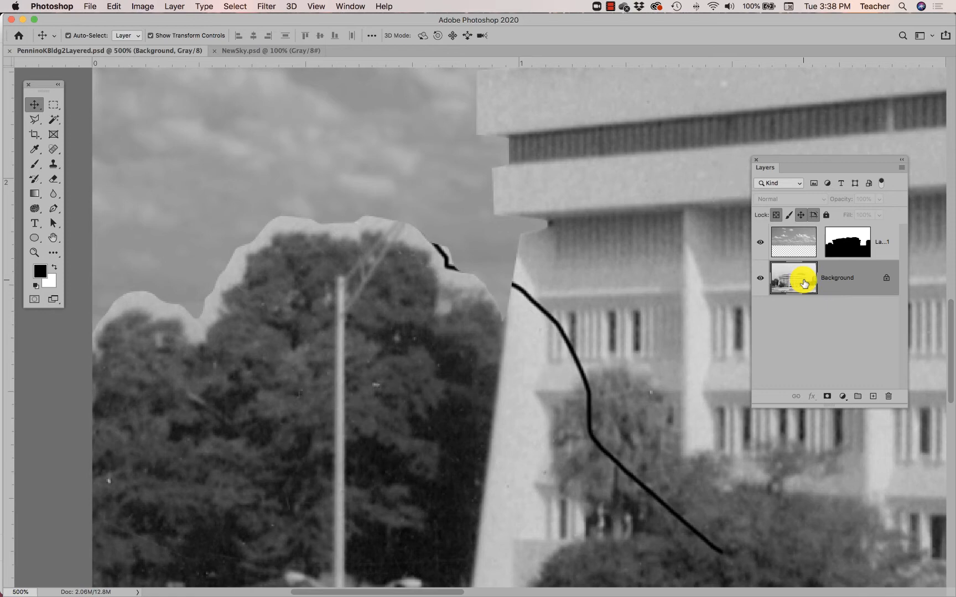
{"action": "mouse_move", "coordinate": [805, 289]}
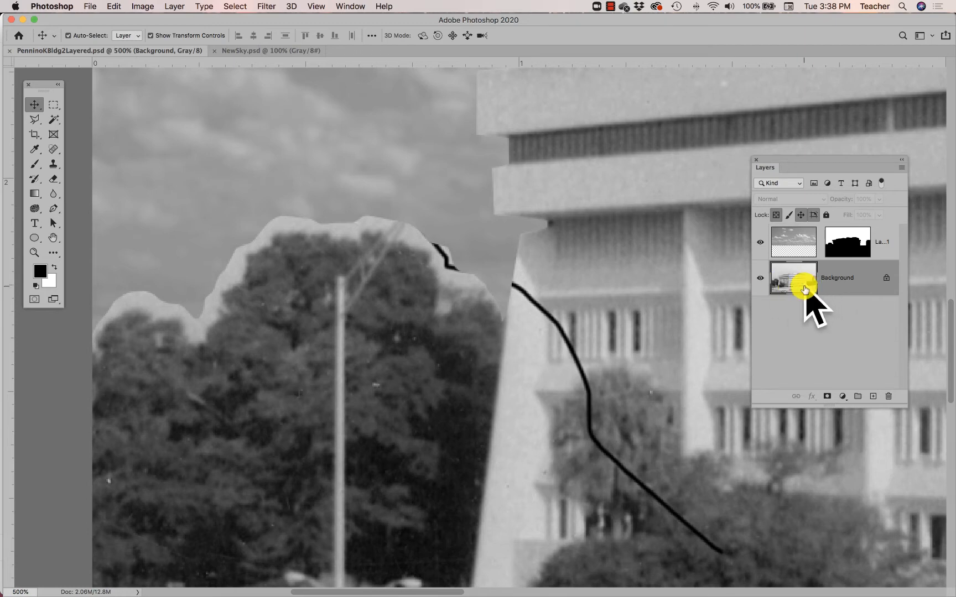
{"action": "left_click", "coordinate": [792, 242]}
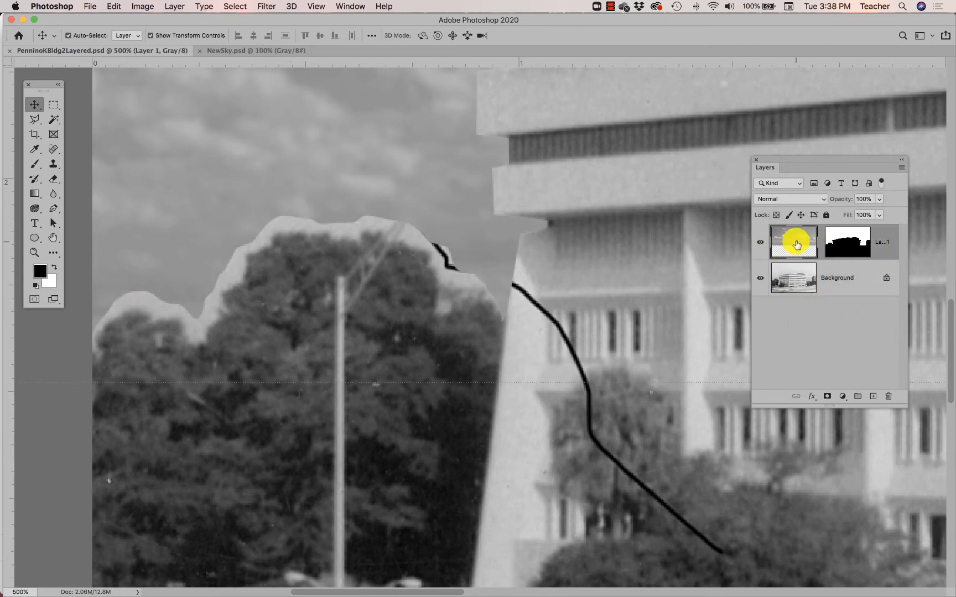
{"action": "left_click", "coordinate": [847, 241]}
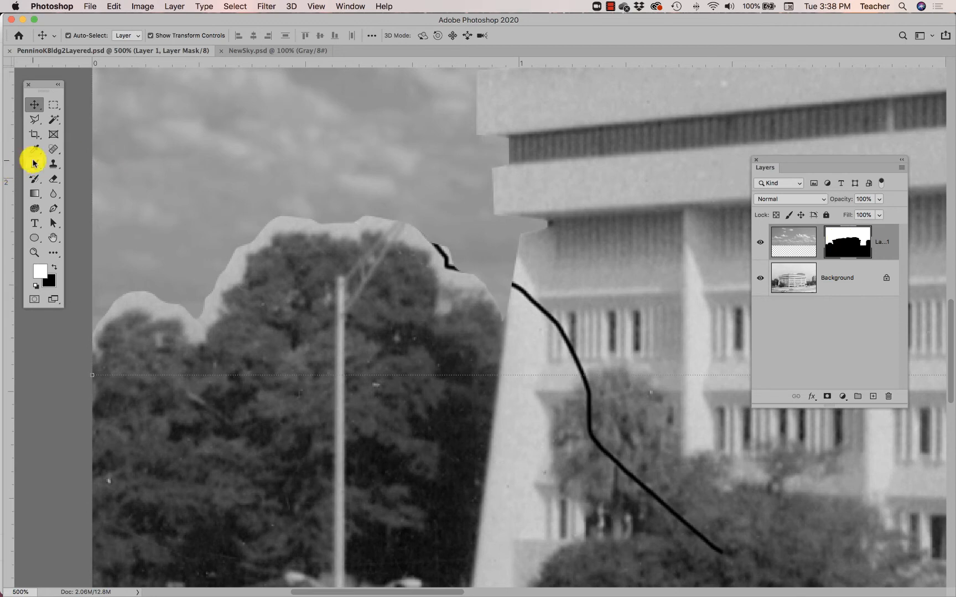
Step: Choose the Brush tool and set the brush to 14 px at 0% hardness
{"action": "left_click", "coordinate": [34, 149]}
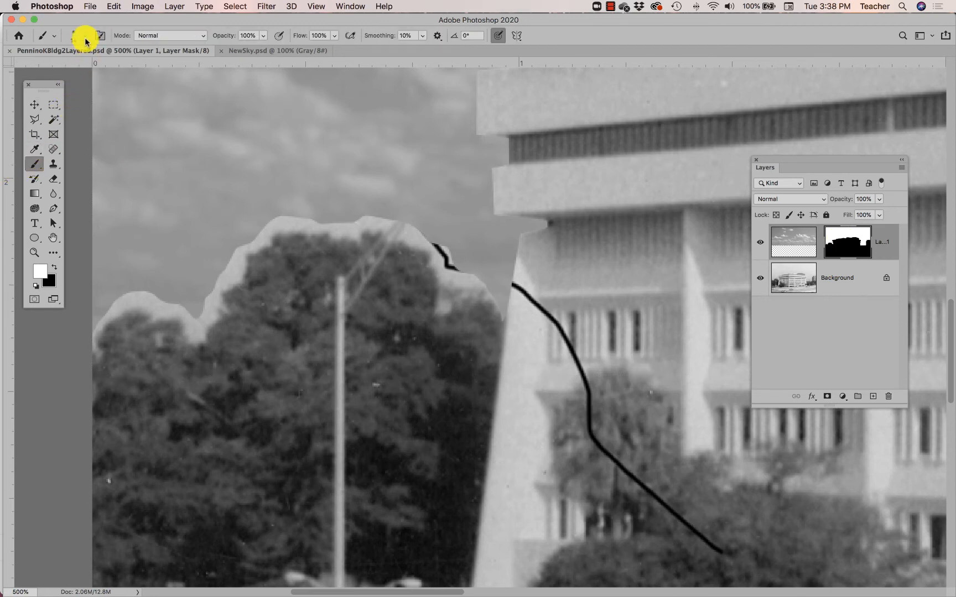
{"action": "left_click", "coordinate": [79, 35]}
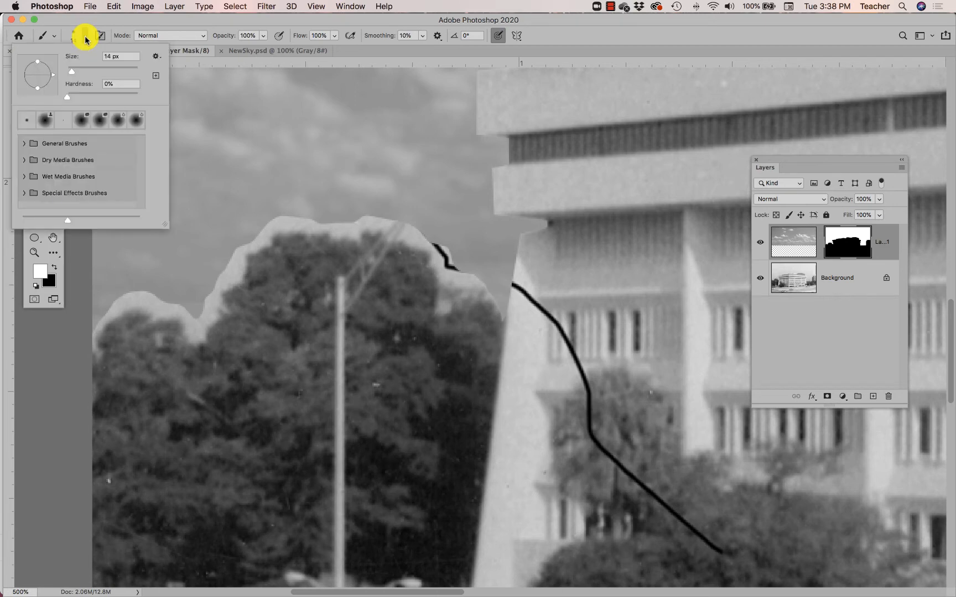
{"action": "mouse_move", "coordinate": [59, 102]}
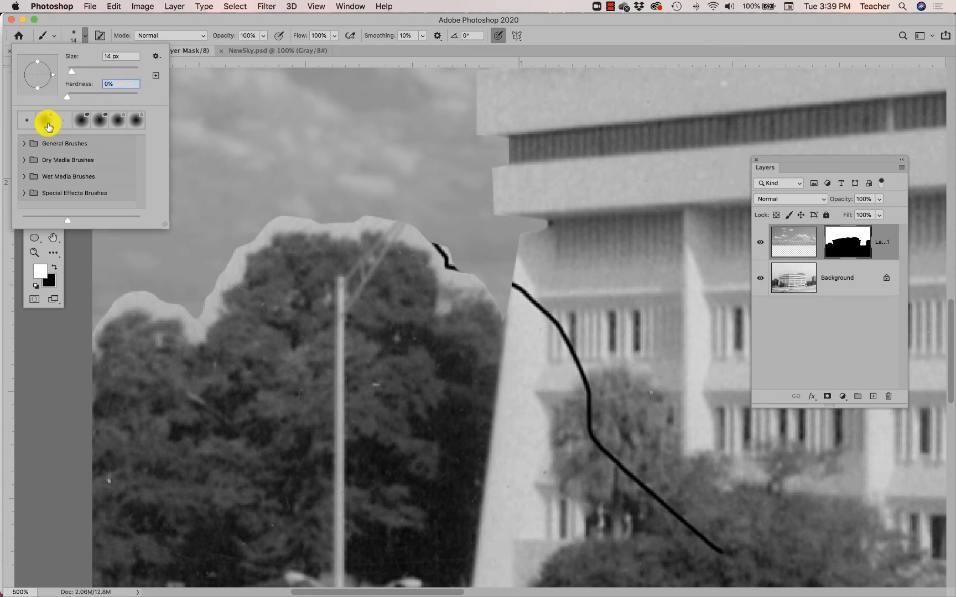
{"action": "mouse_move", "coordinate": [235, 206]}
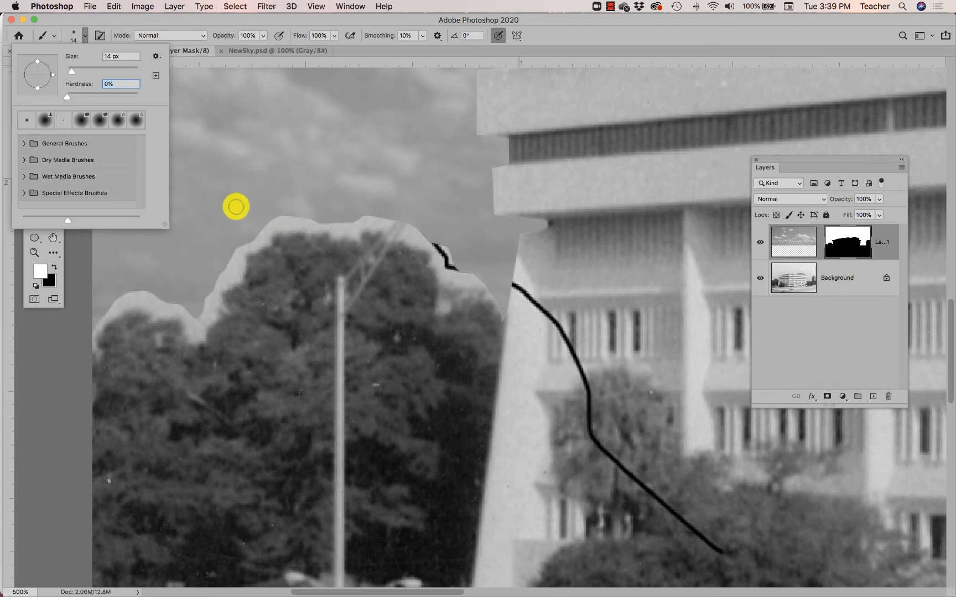
{"action": "mouse_move", "coordinate": [294, 230]}
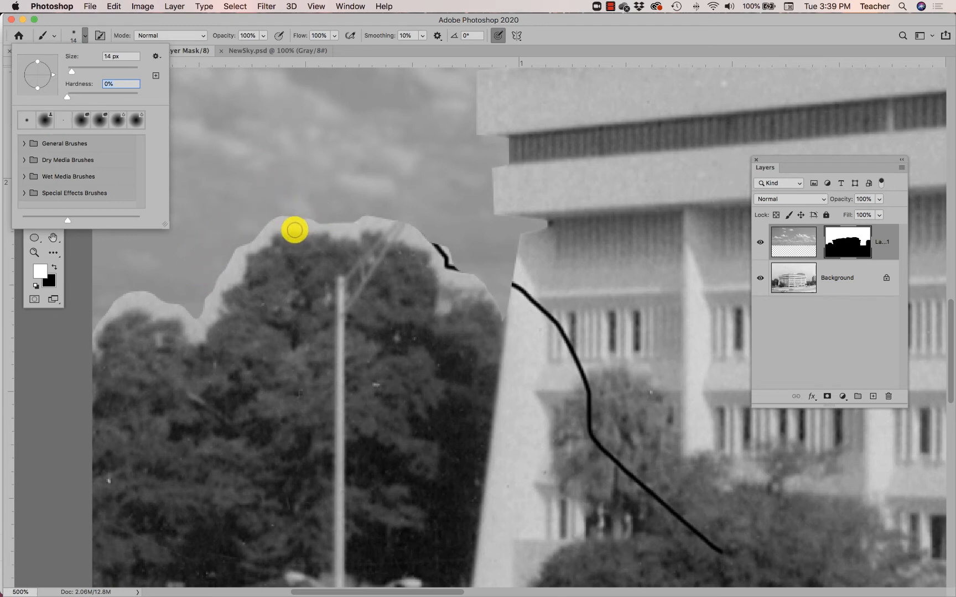
{"action": "mouse_move", "coordinate": [490, 326]}
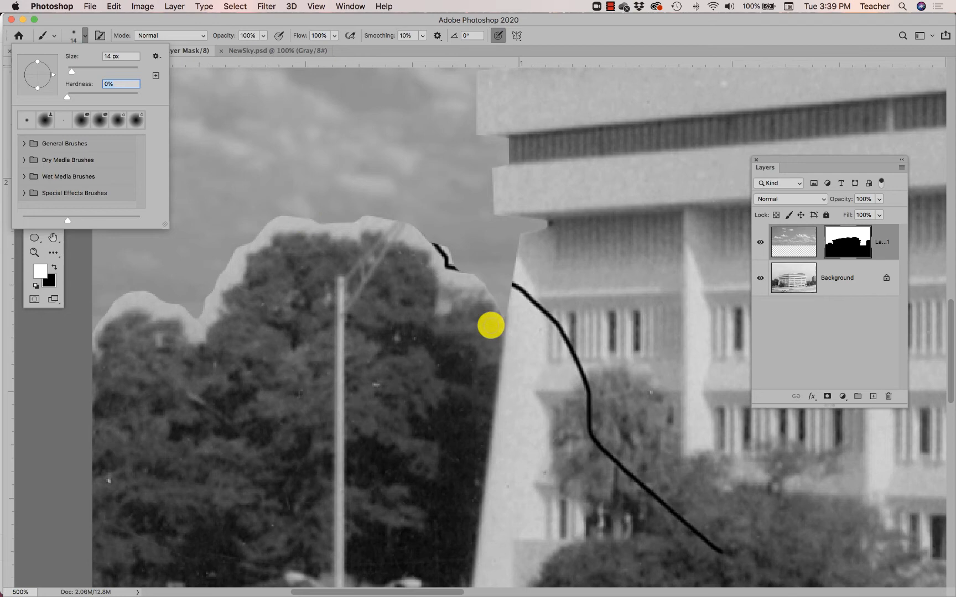
{"action": "mouse_move", "coordinate": [280, 223]}
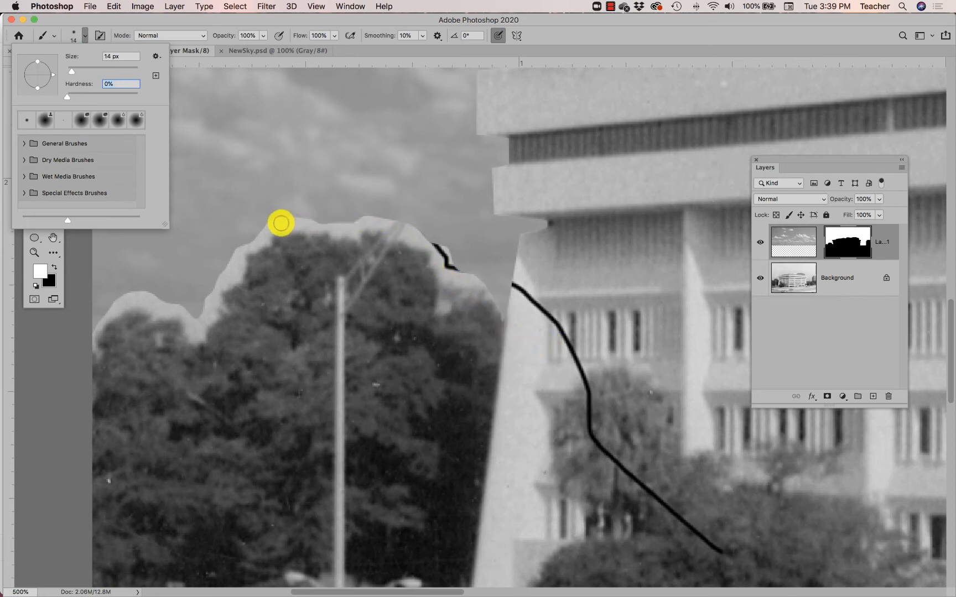
{"action": "mouse_move", "coordinate": [276, 225]}
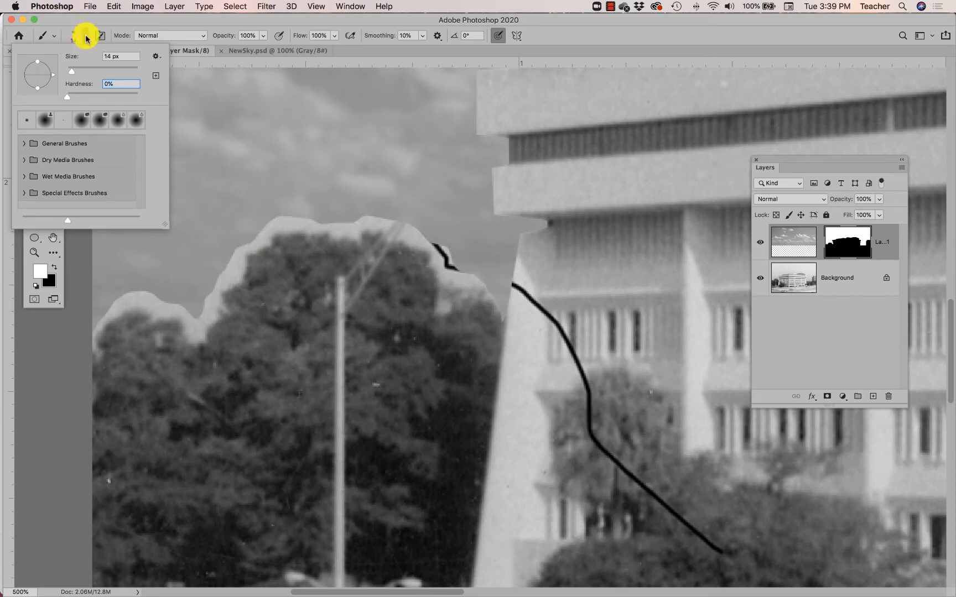
Step: Dismiss the brush settings, keeping the 14 px soft brush on the mask
{"action": "left_click", "coordinate": [293, 208]}
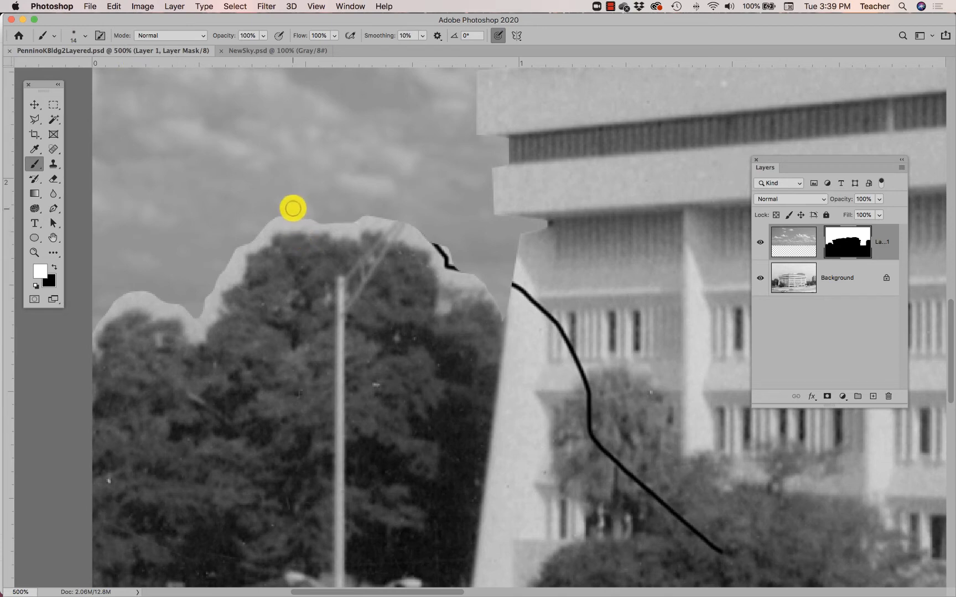
{"action": "mouse_move", "coordinate": [363, 220]}
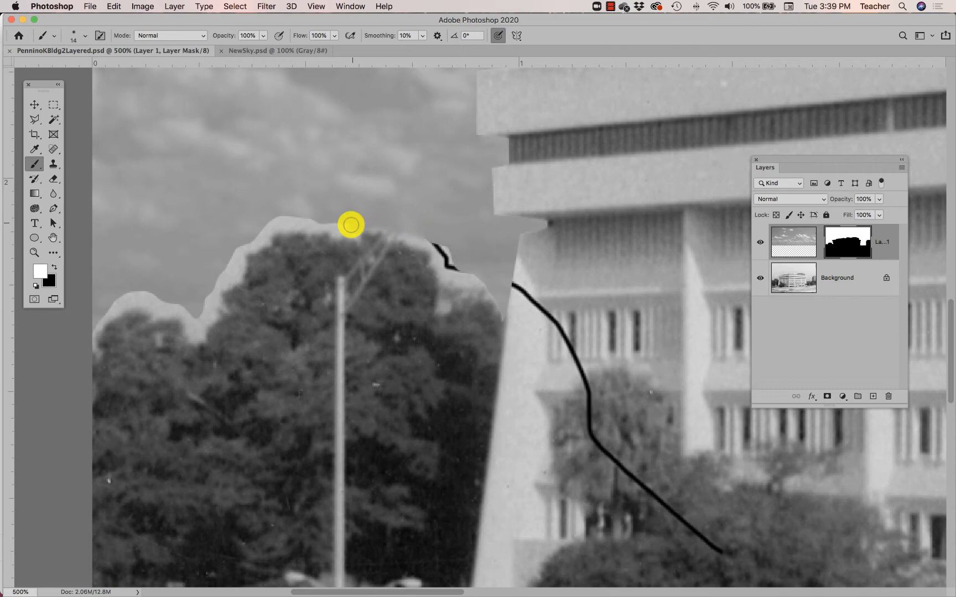
{"action": "mouse_move", "coordinate": [245, 250]}
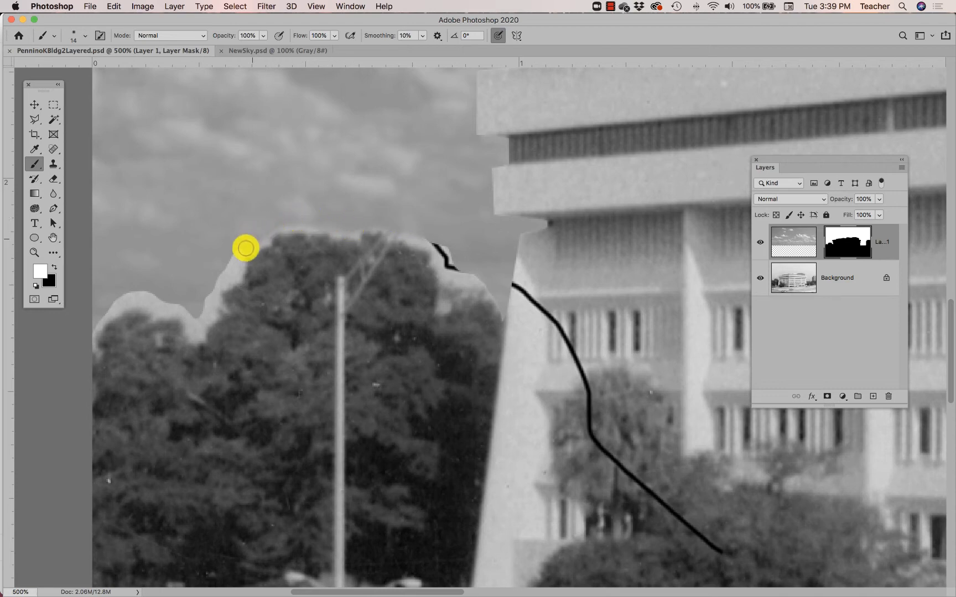
{"action": "mouse_move", "coordinate": [233, 259]}
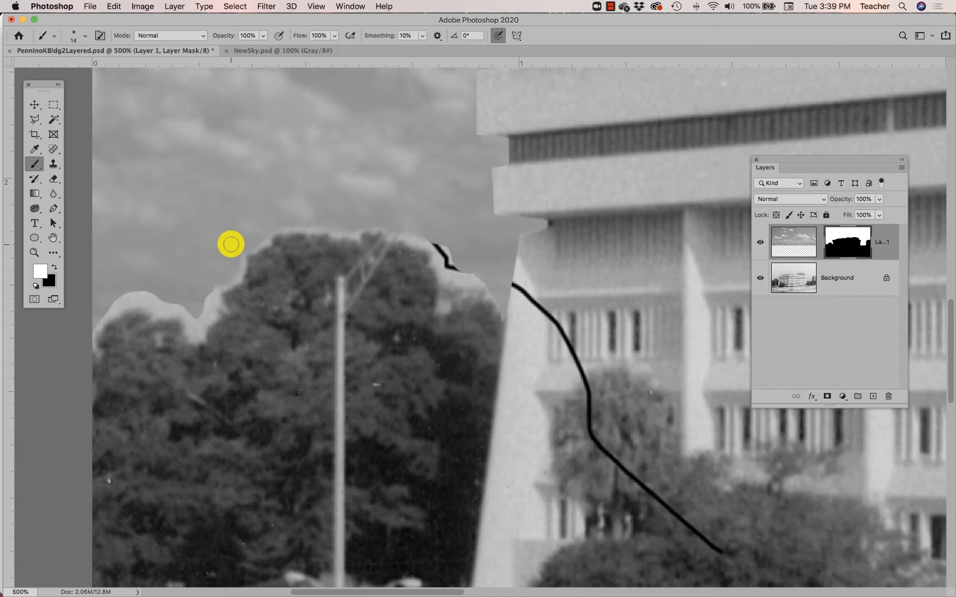
{"action": "mouse_move", "coordinate": [40, 277]}
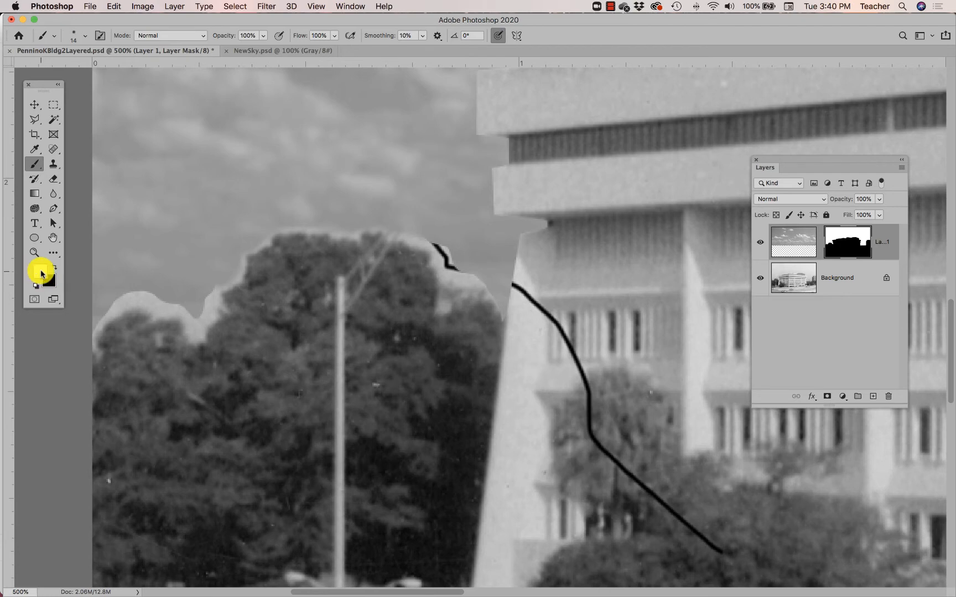
{"action": "left_click", "coordinate": [41, 269]}
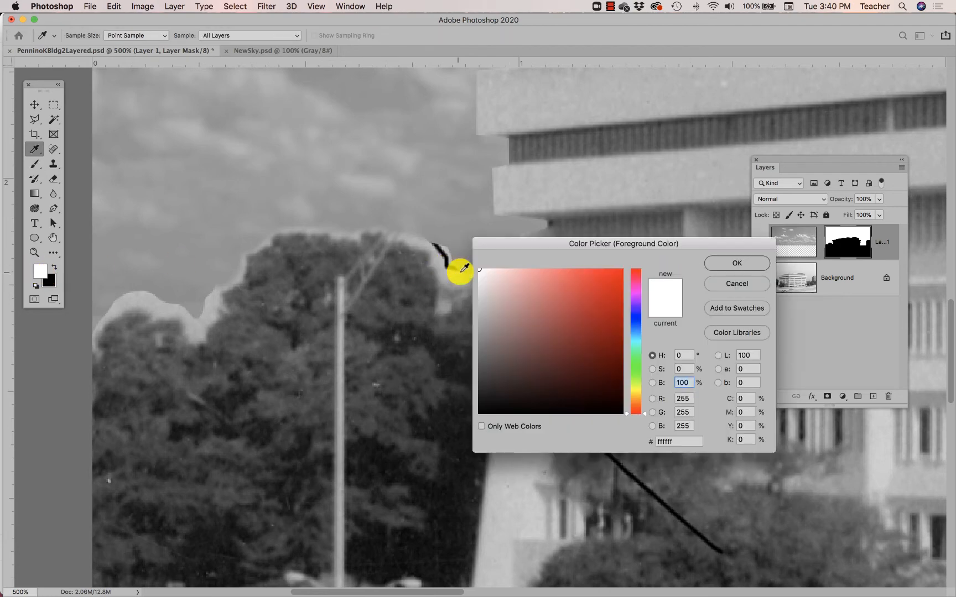
{"action": "left_click", "coordinate": [736, 263]}
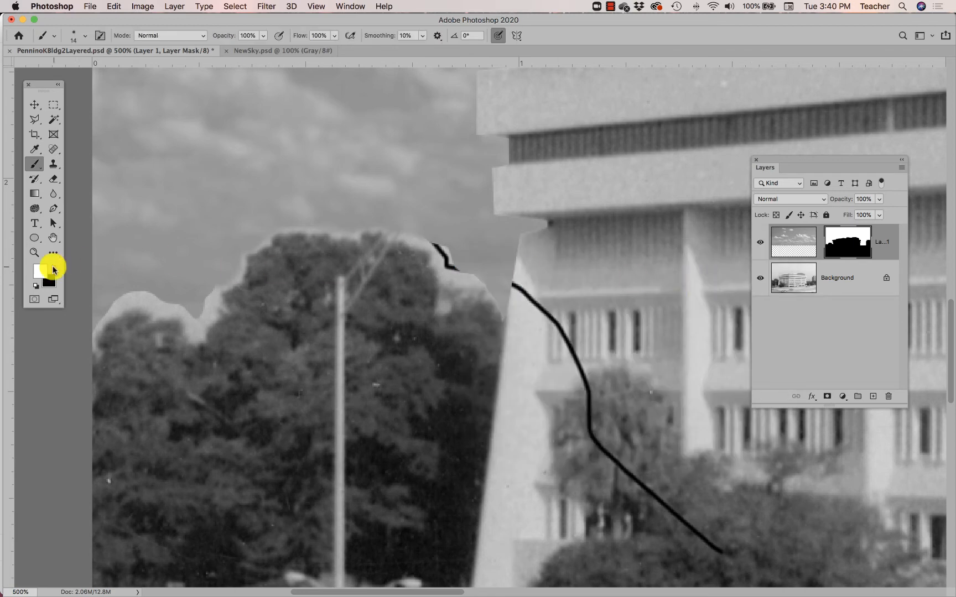
{"action": "left_click", "coordinate": [55, 267]}
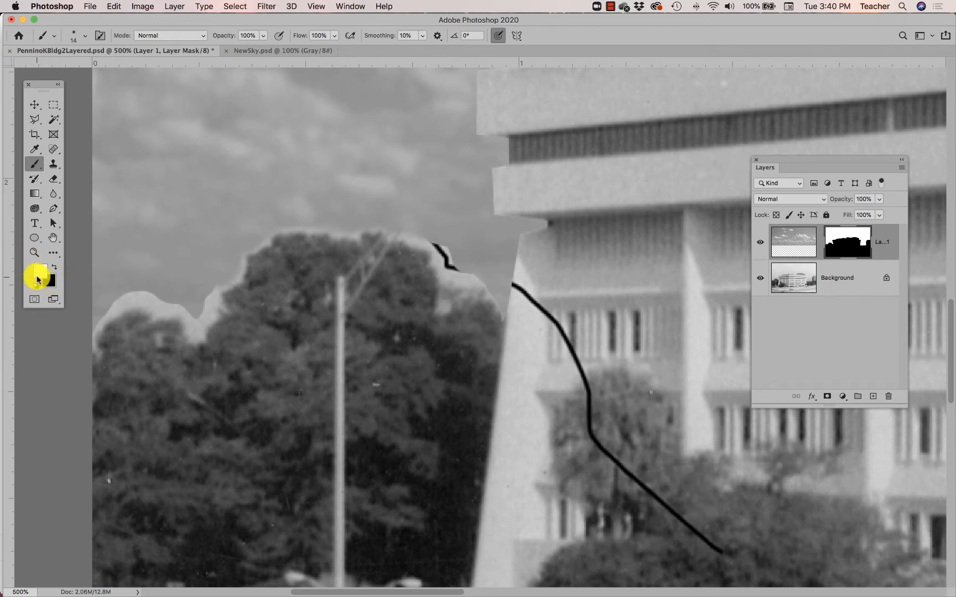
Step: Paint white on the Layer 1 mask over the pale left treetop halo
{"action": "left_click", "coordinate": [40, 277]}
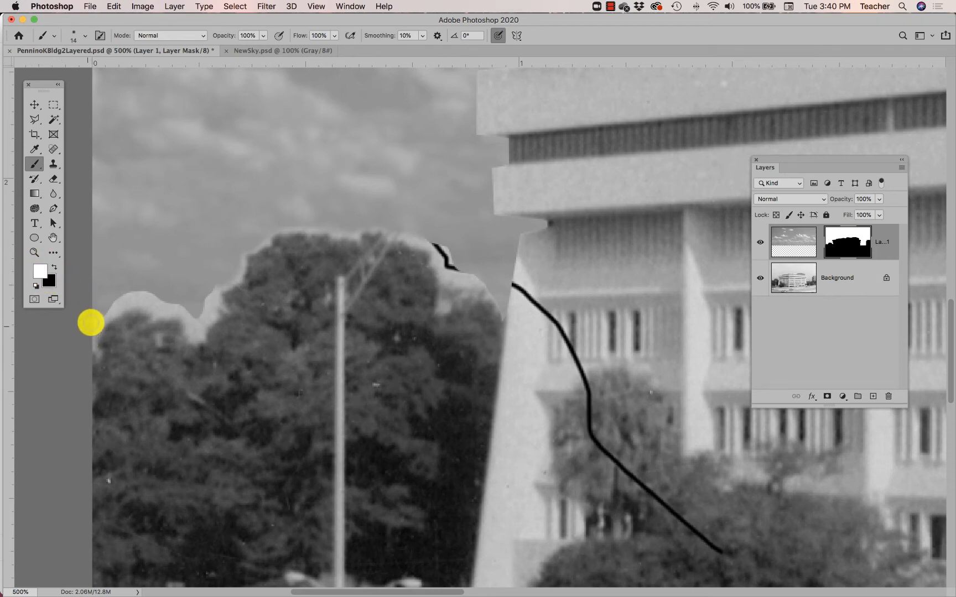
{"action": "mouse_move", "coordinate": [142, 296]}
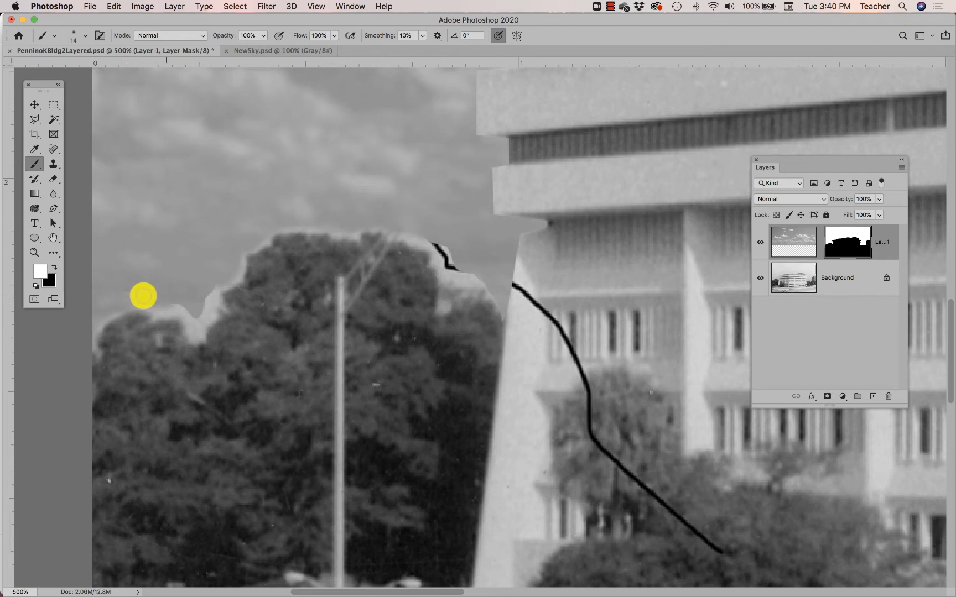
{"action": "left_click", "coordinate": [847, 242]}
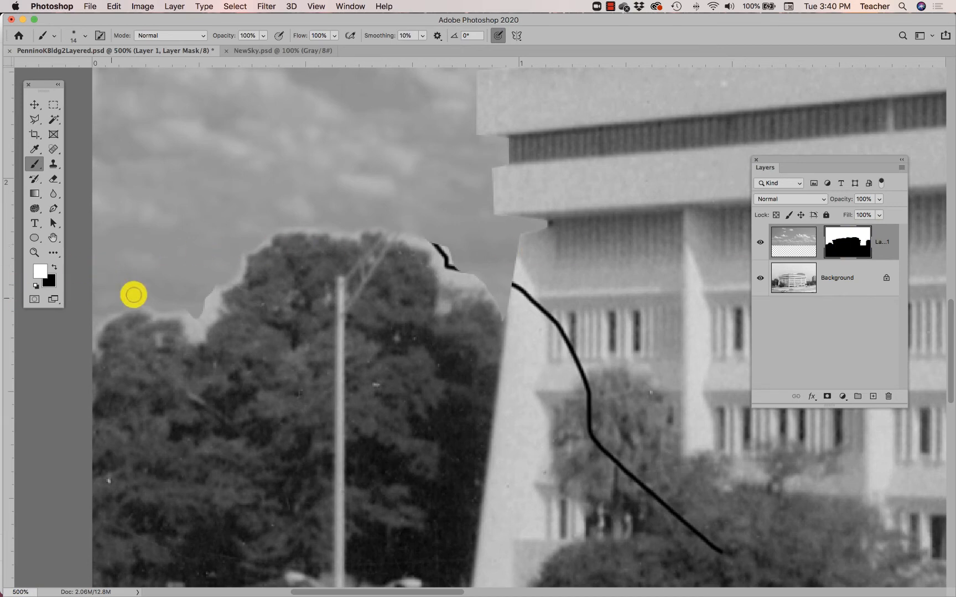
{"action": "mouse_move", "coordinate": [211, 294]}
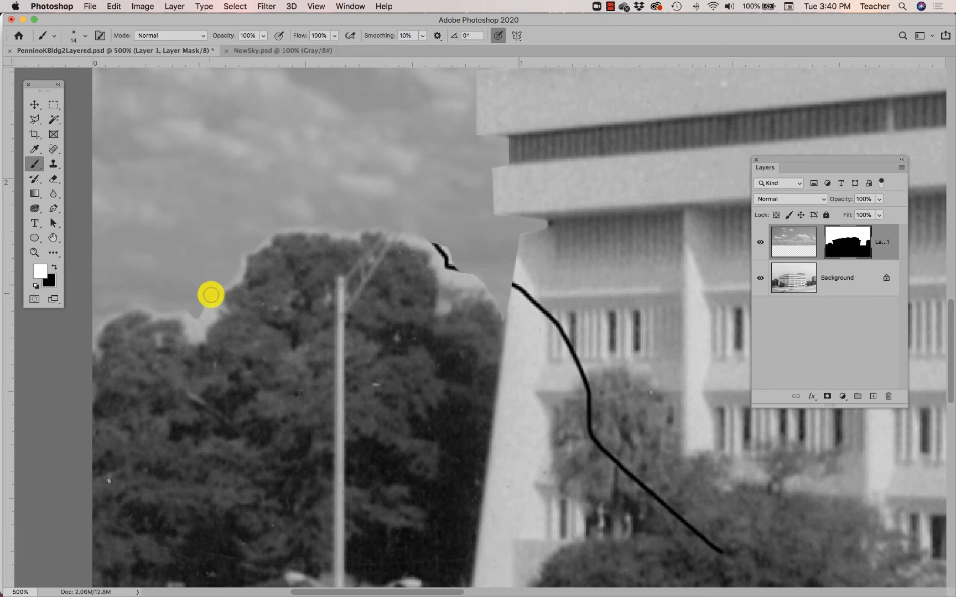
{"action": "mouse_move", "coordinate": [198, 307]}
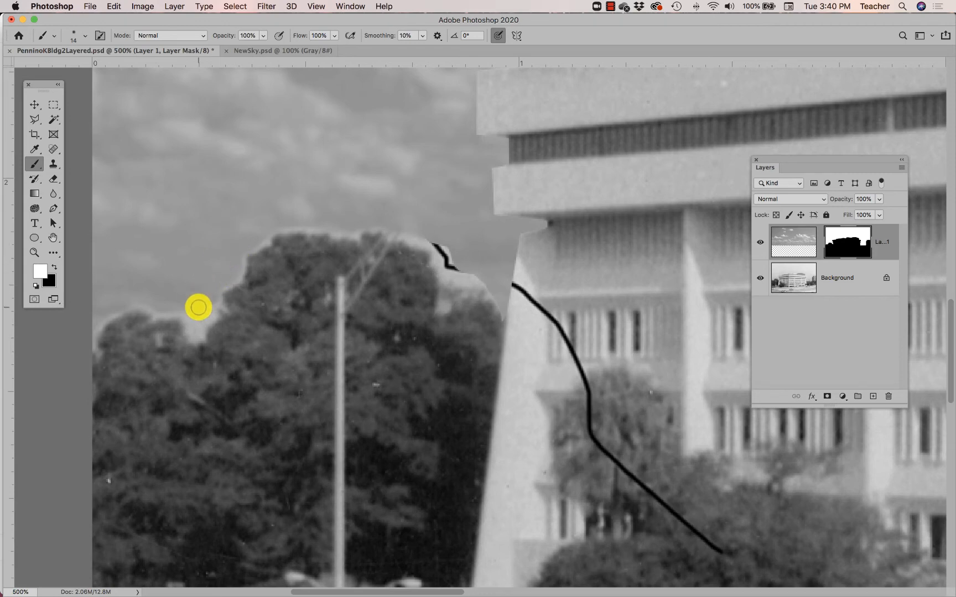
{"action": "mouse_move", "coordinate": [184, 310]}
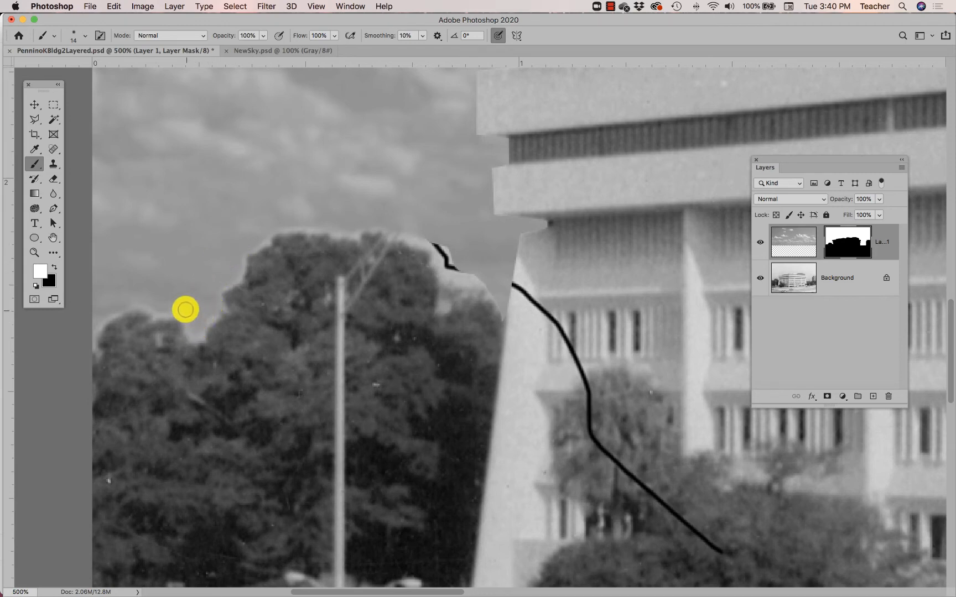
{"action": "mouse_move", "coordinate": [208, 275]}
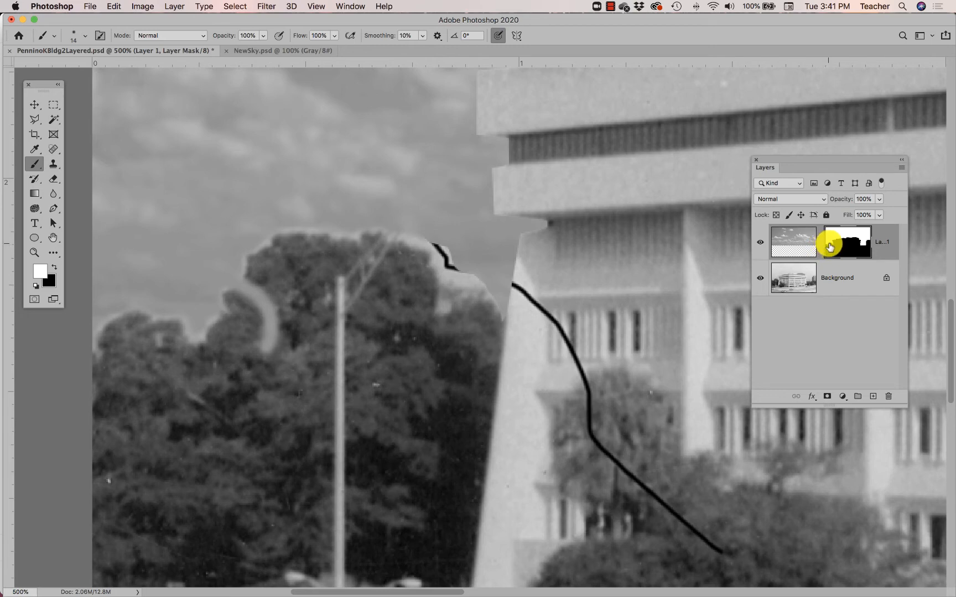
{"action": "left_click", "coordinate": [793, 241]}
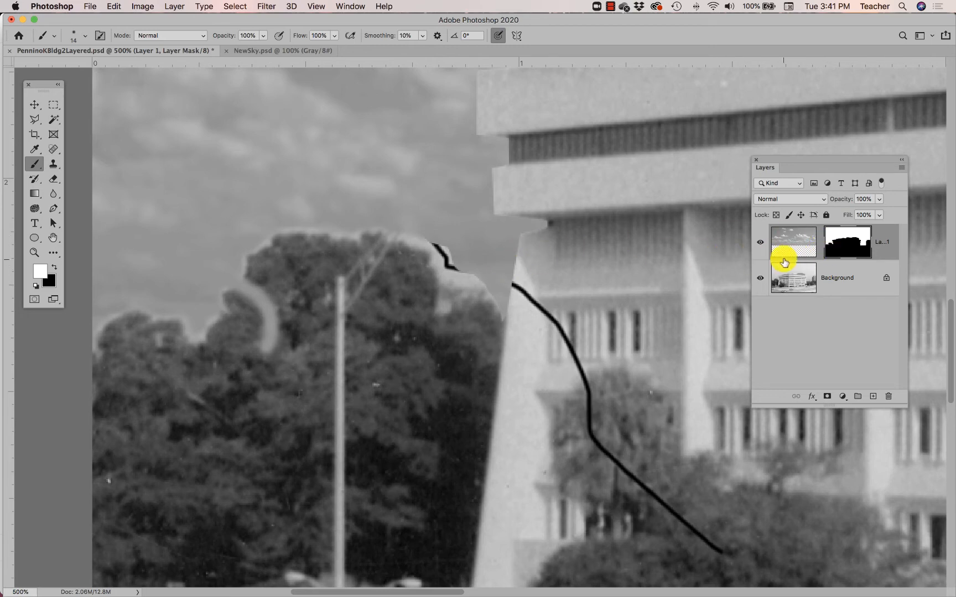
{"action": "left_click", "coordinate": [846, 242]}
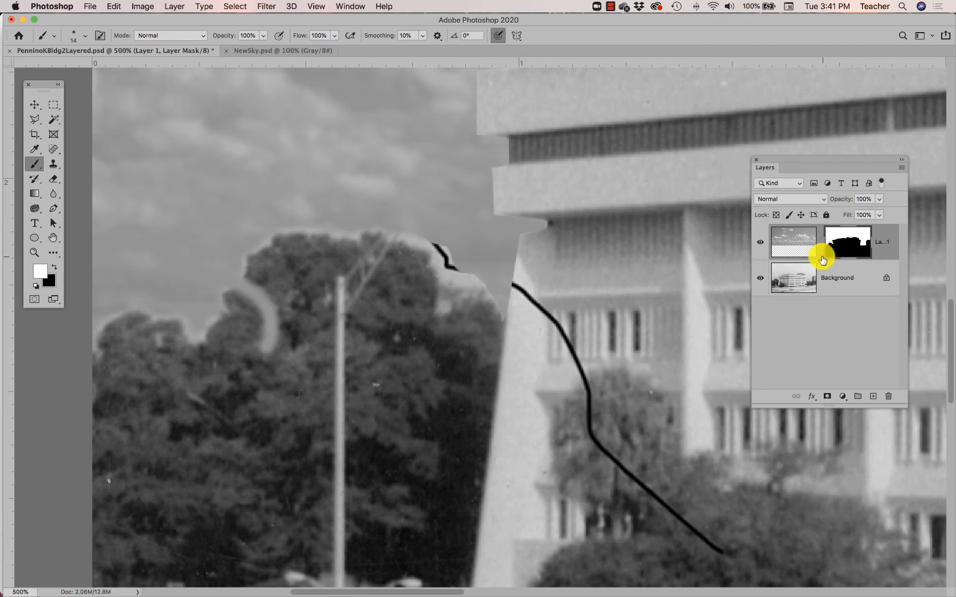
{"action": "mouse_move", "coordinate": [4, 264]}
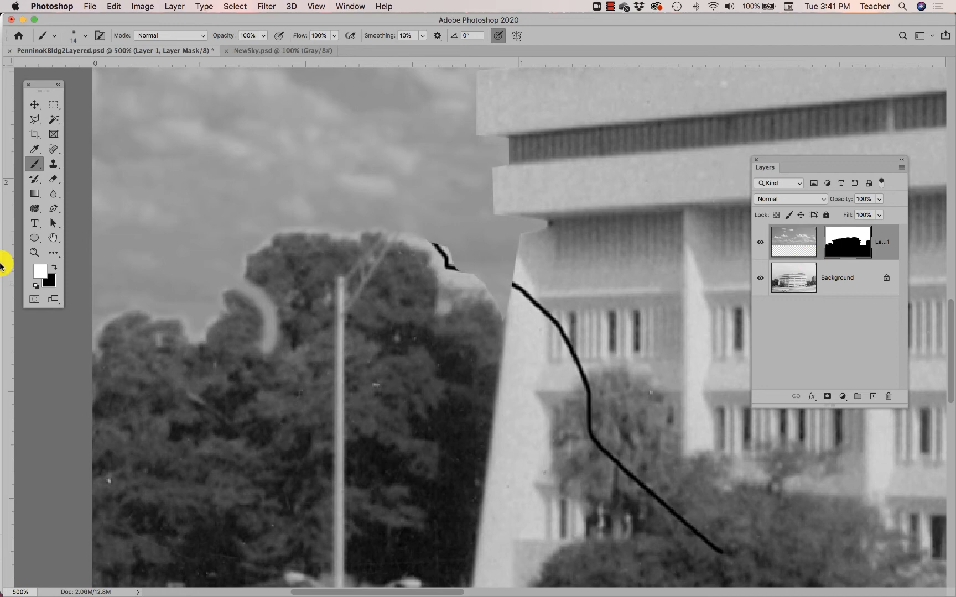
{"action": "mouse_move", "coordinate": [47, 267]}
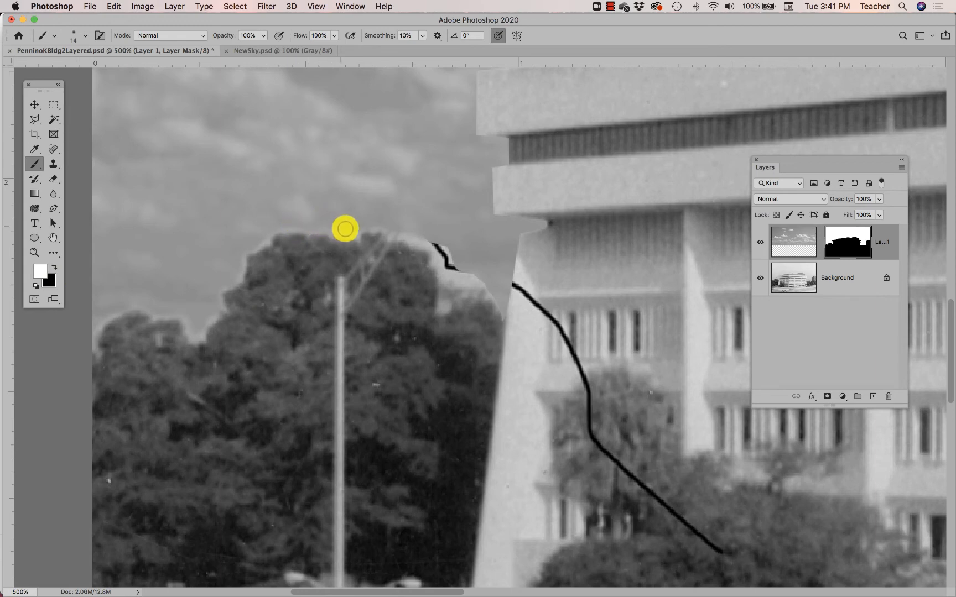
{"action": "mouse_move", "coordinate": [419, 228]}
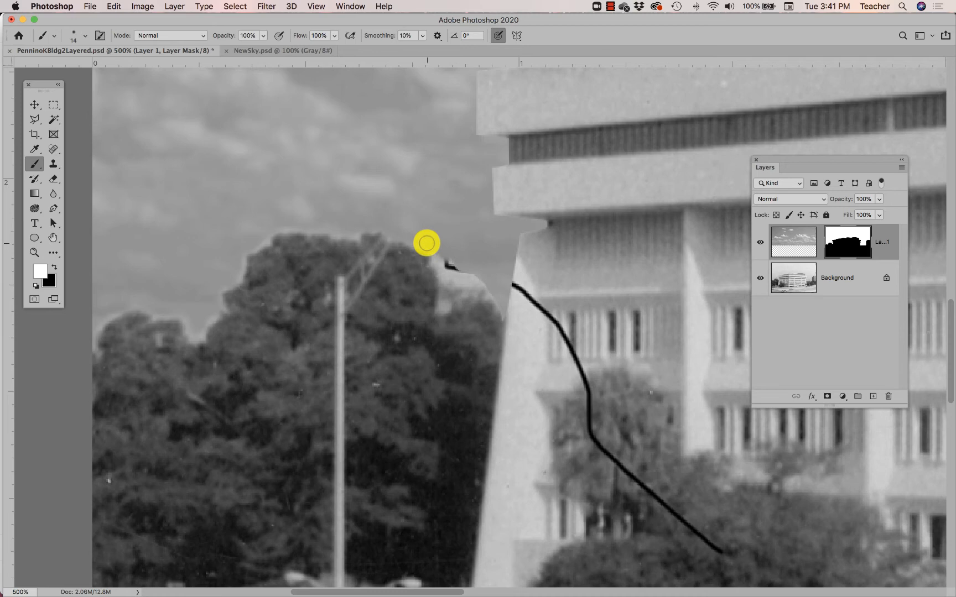
{"action": "mouse_move", "coordinate": [437, 264]}
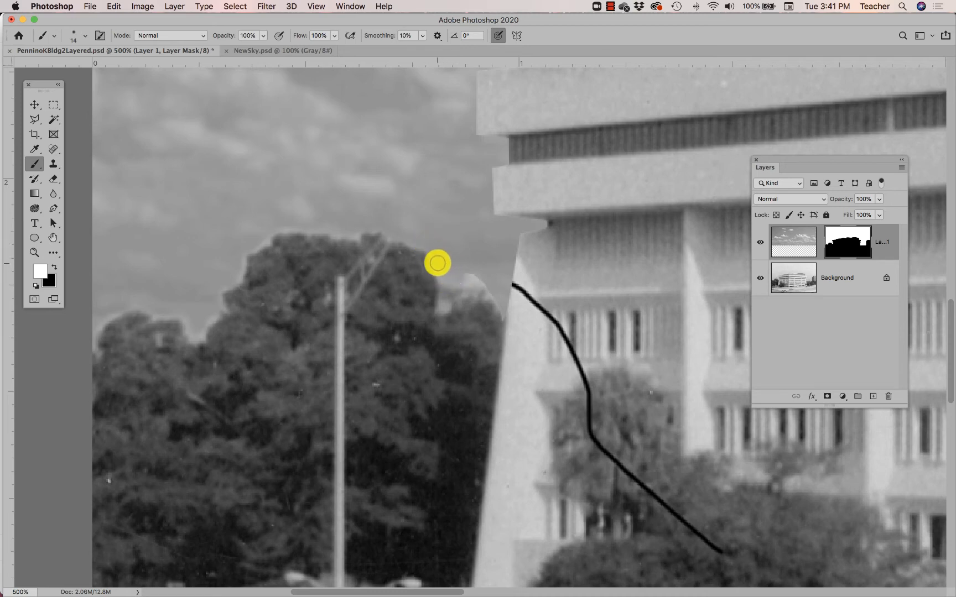
{"action": "mouse_move", "coordinate": [341, 229]}
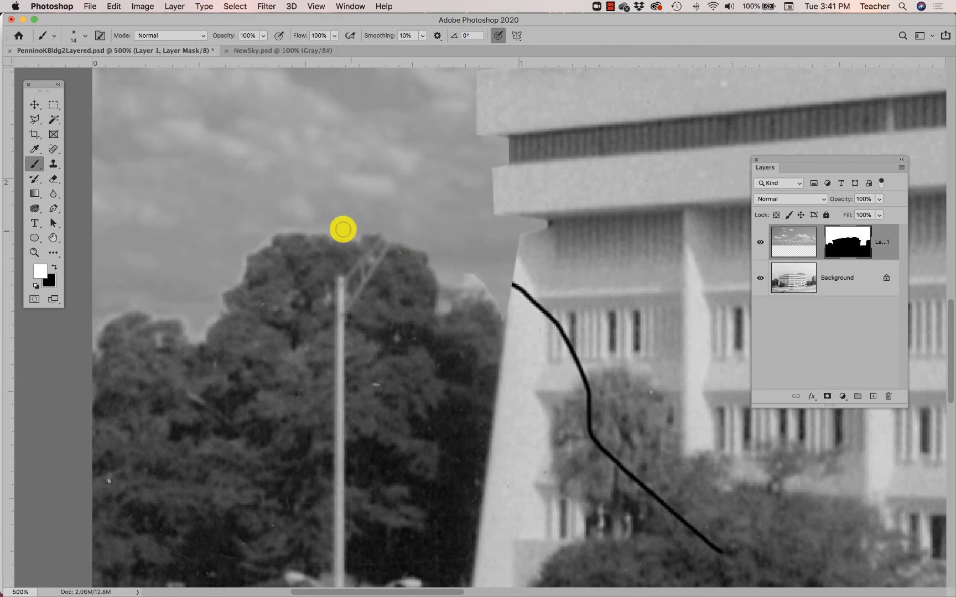
{"action": "mouse_move", "coordinate": [239, 255]}
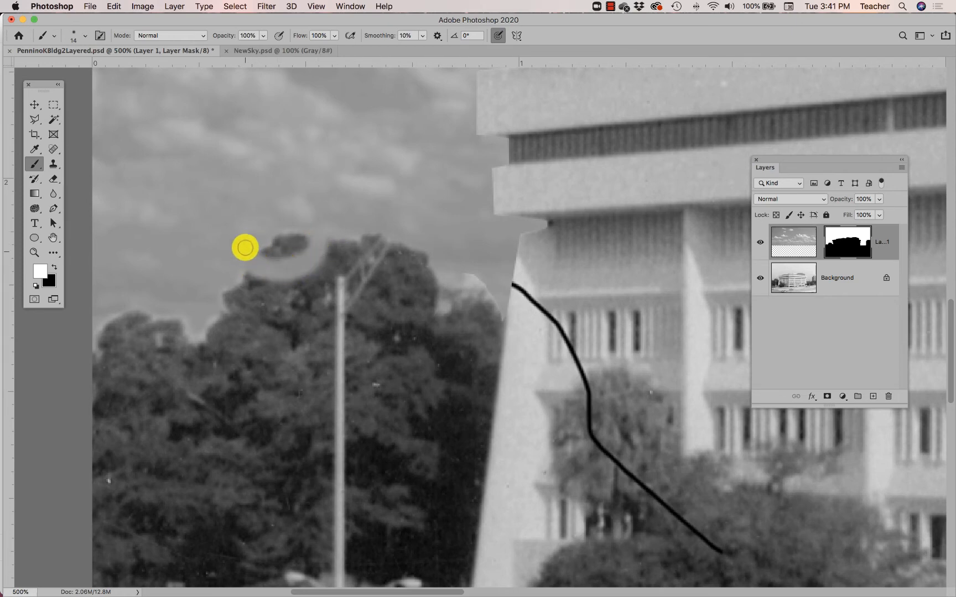
{"action": "mouse_move", "coordinate": [300, 223]}
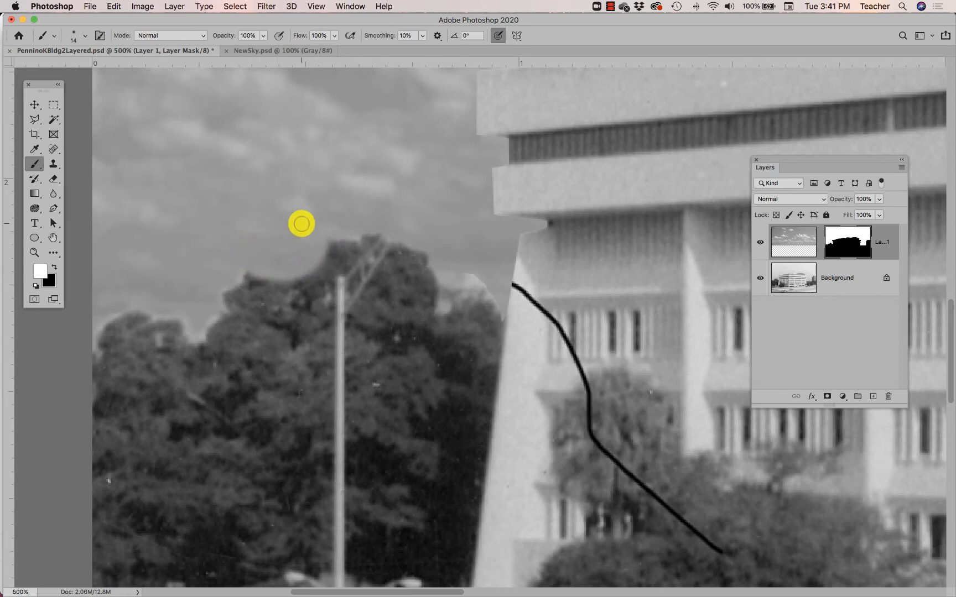
{"action": "mouse_move", "coordinate": [78, 277]}
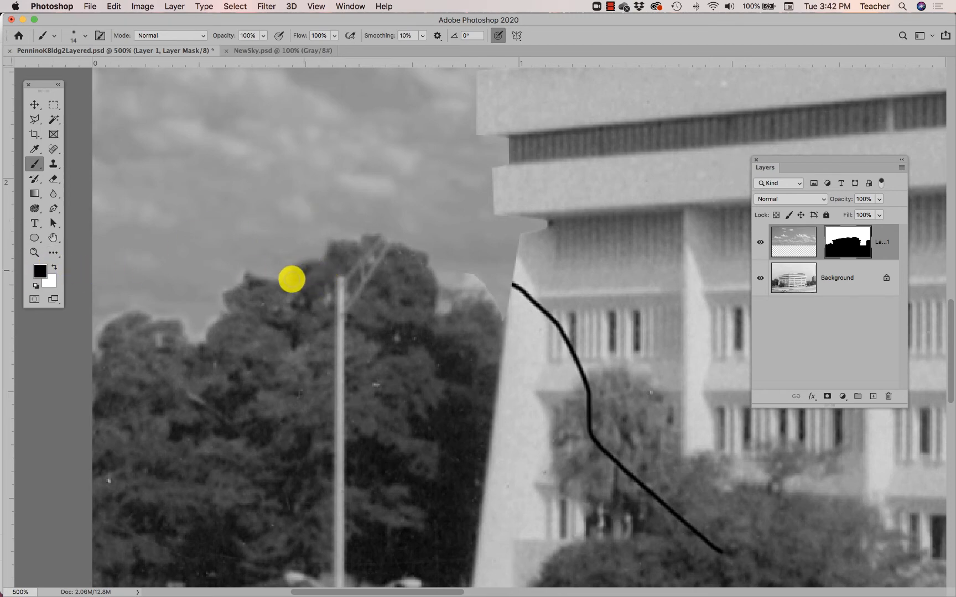
{"action": "mouse_move", "coordinate": [316, 253]}
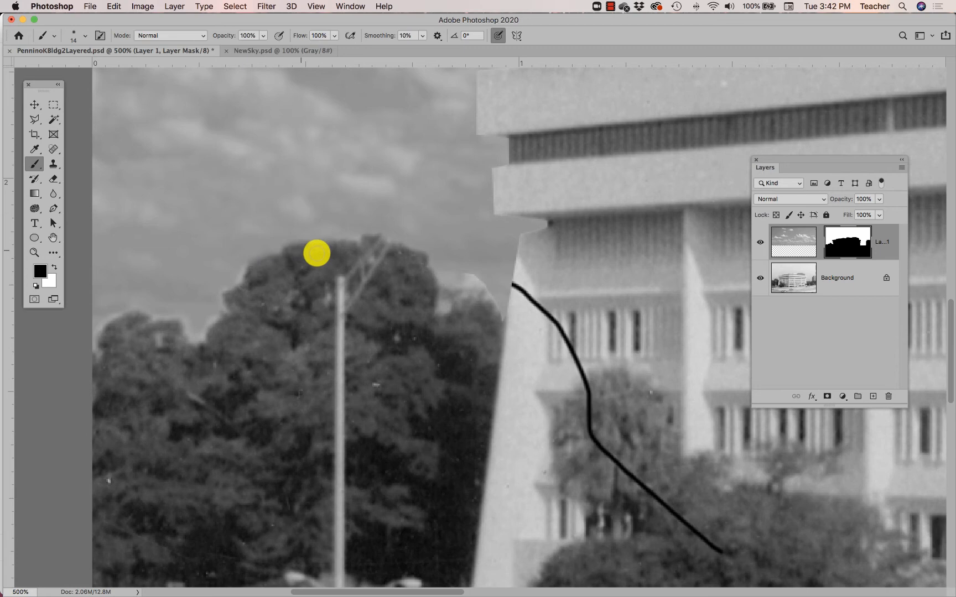
{"action": "mouse_move", "coordinate": [299, 236]}
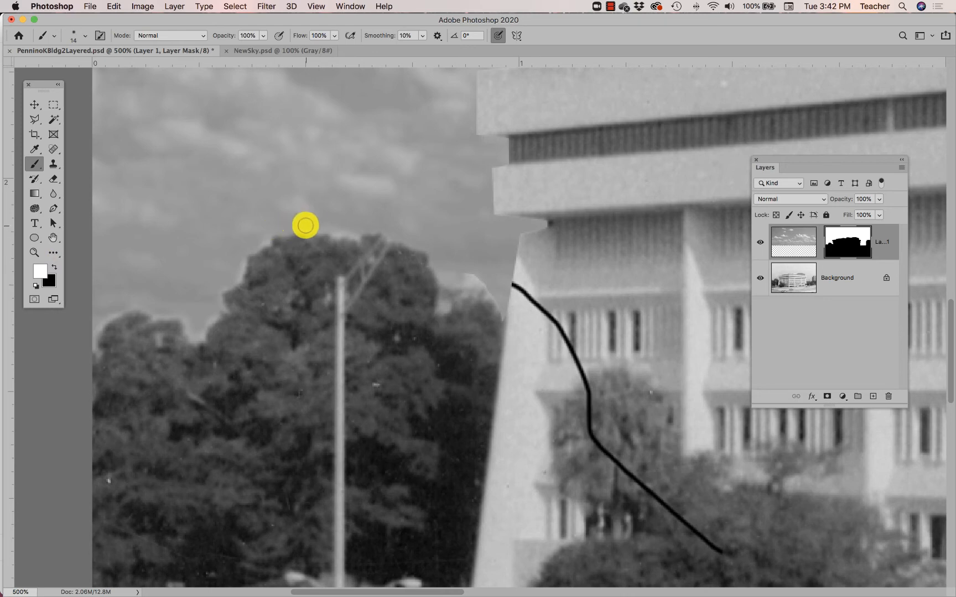
{"action": "mouse_move", "coordinate": [263, 242]}
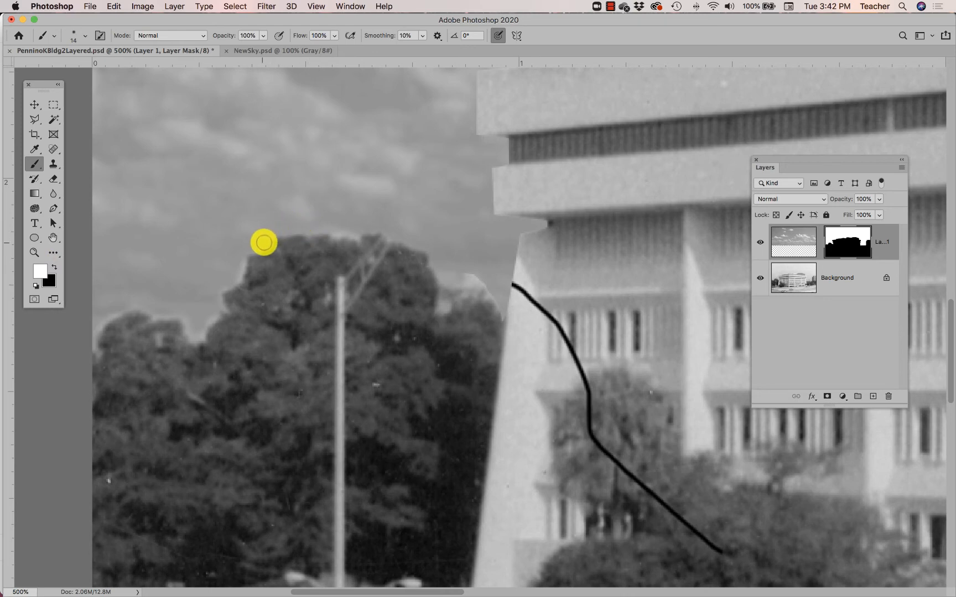
{"action": "mouse_move", "coordinate": [232, 280]}
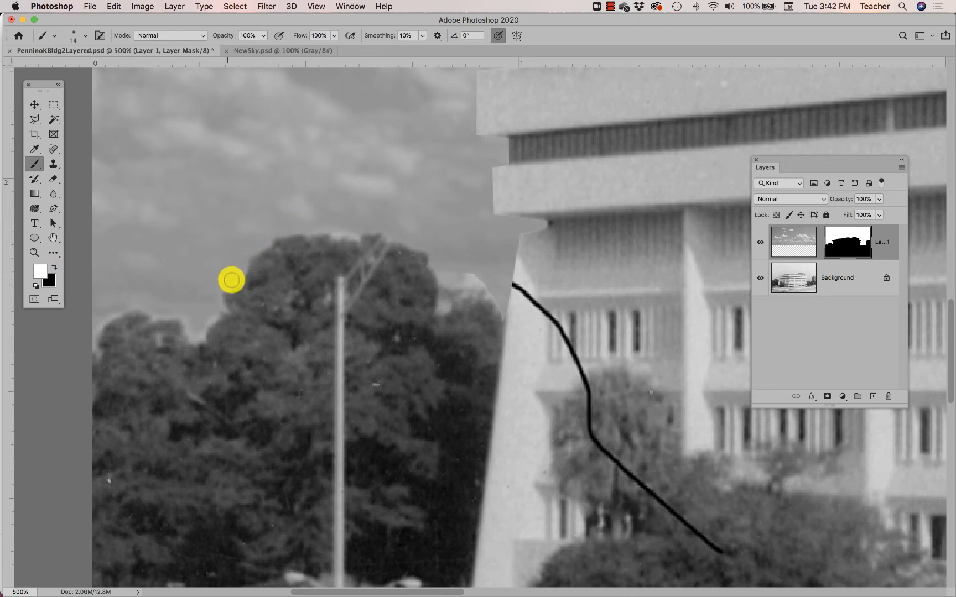
{"action": "mouse_move", "coordinate": [218, 306]}
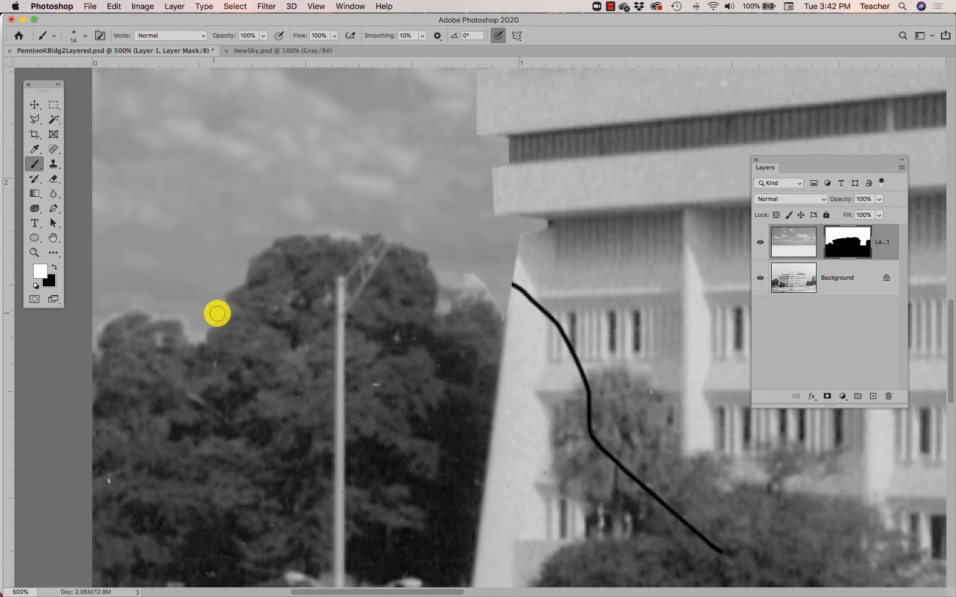
{"action": "mouse_move", "coordinate": [193, 337]}
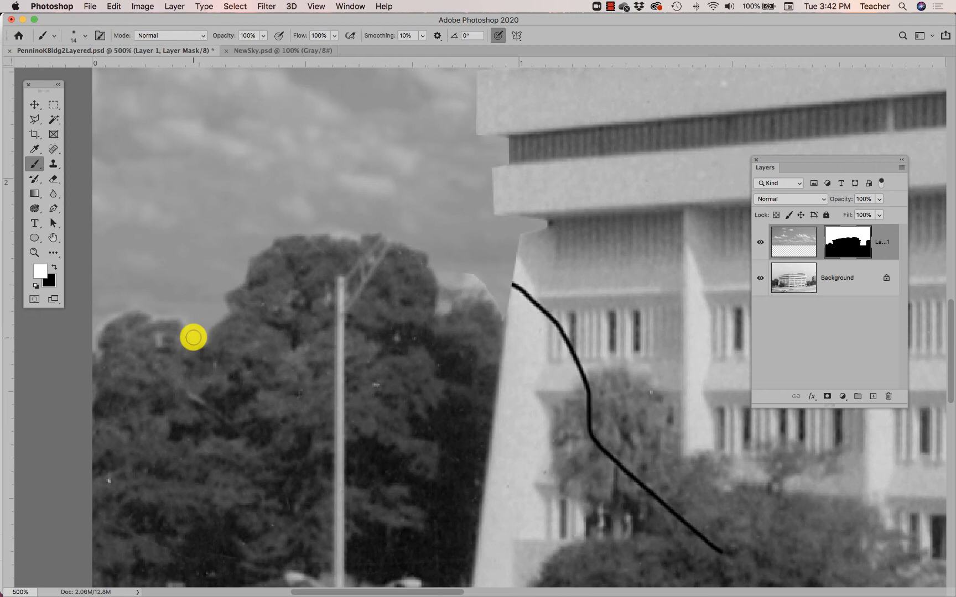
{"action": "mouse_move", "coordinate": [155, 309]}
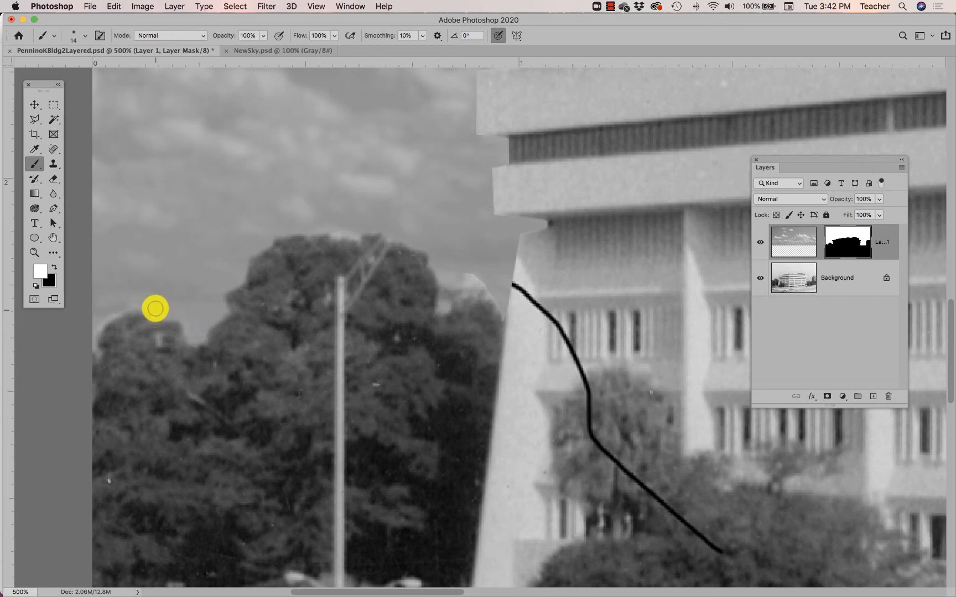
{"action": "mouse_move", "coordinate": [112, 313]}
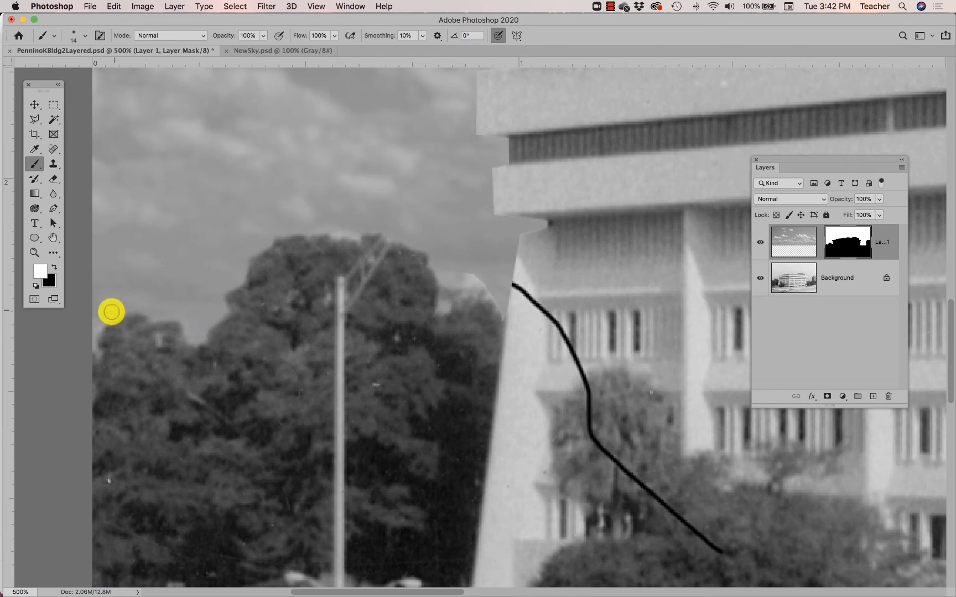
{"action": "mouse_move", "coordinate": [89, 340]}
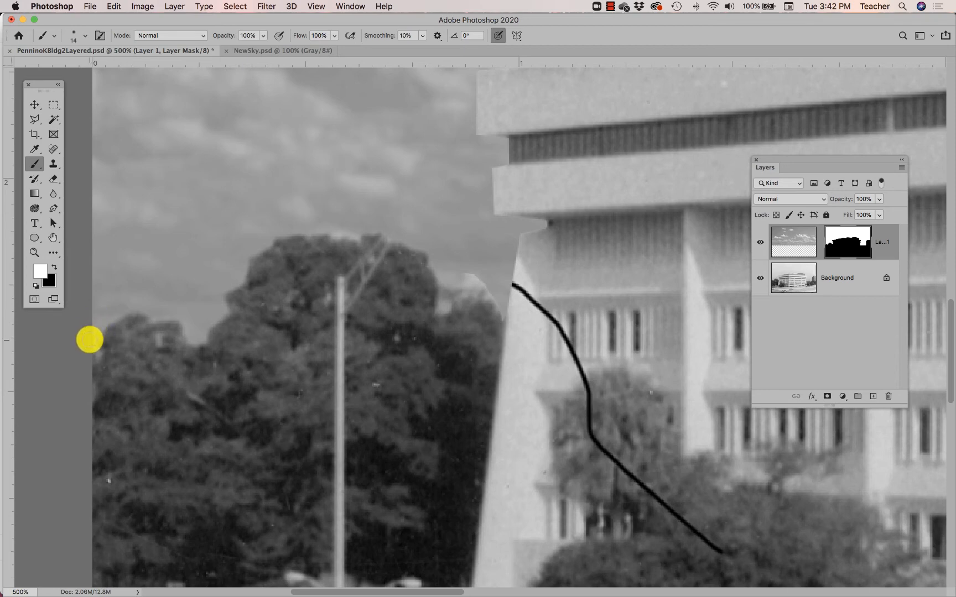
{"action": "mouse_move", "coordinate": [193, 326]}
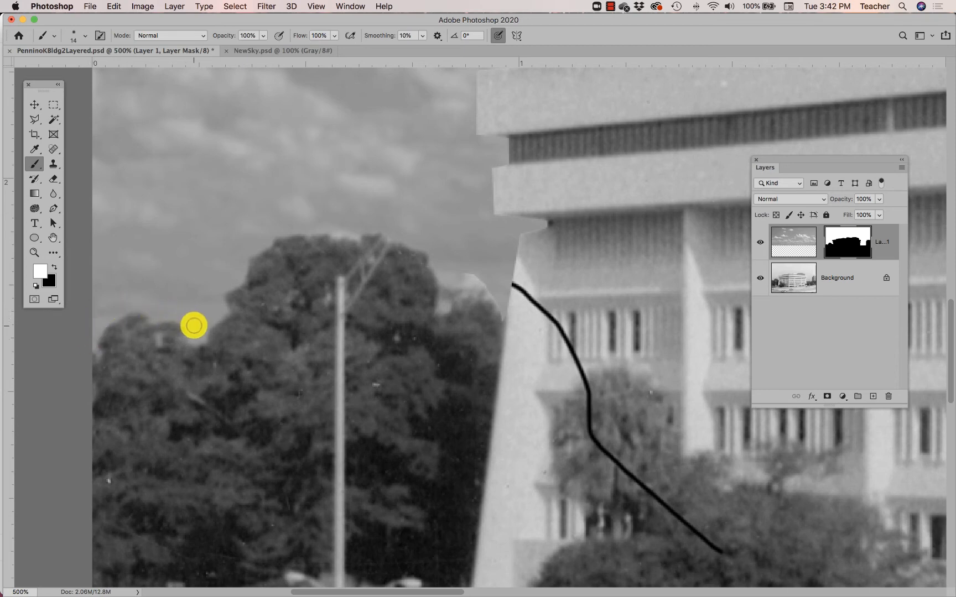
{"action": "mouse_move", "coordinate": [360, 220]}
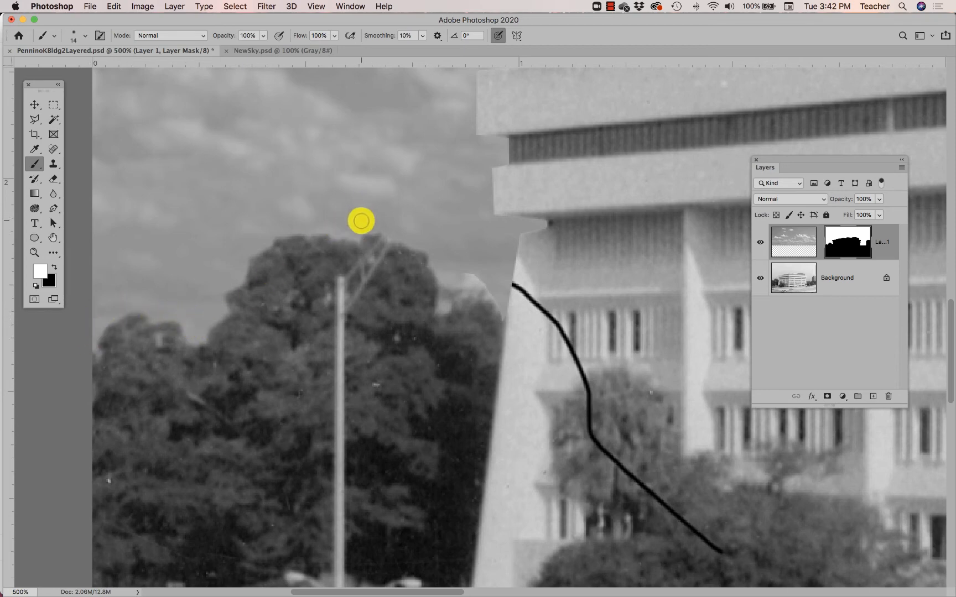
{"action": "mouse_move", "coordinate": [444, 249]}
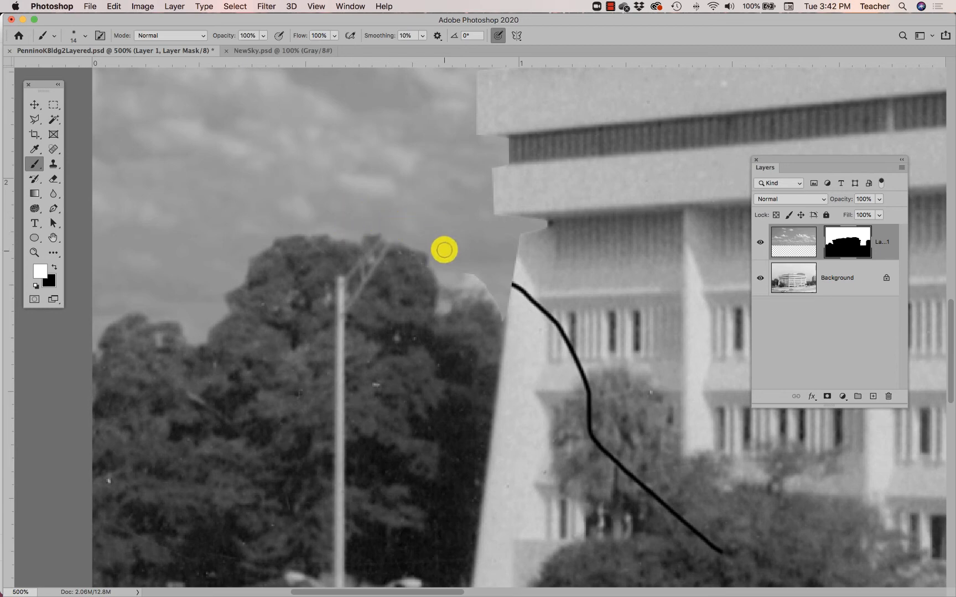
{"action": "mouse_move", "coordinate": [439, 262]}
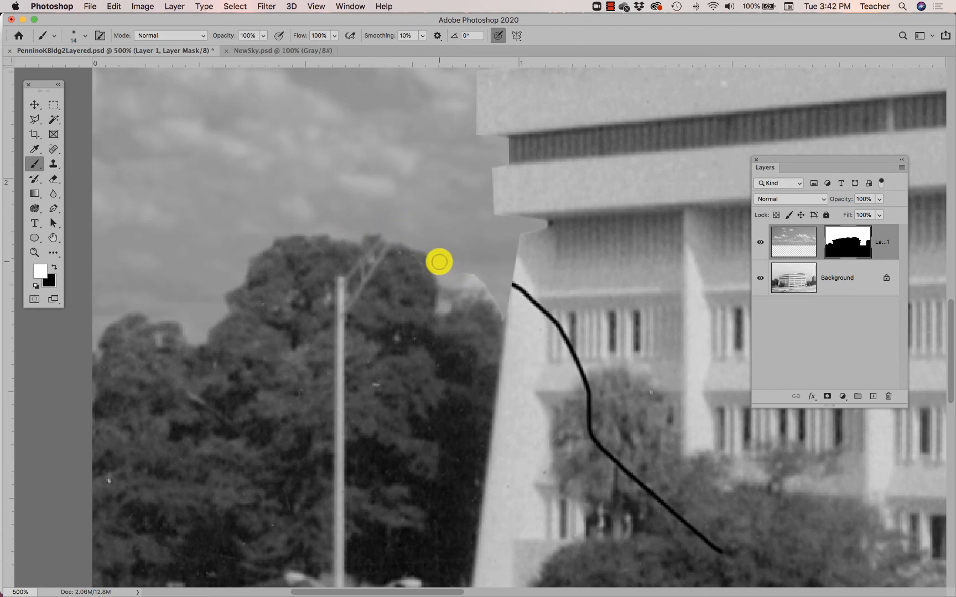
{"action": "mouse_move", "coordinate": [455, 287]}
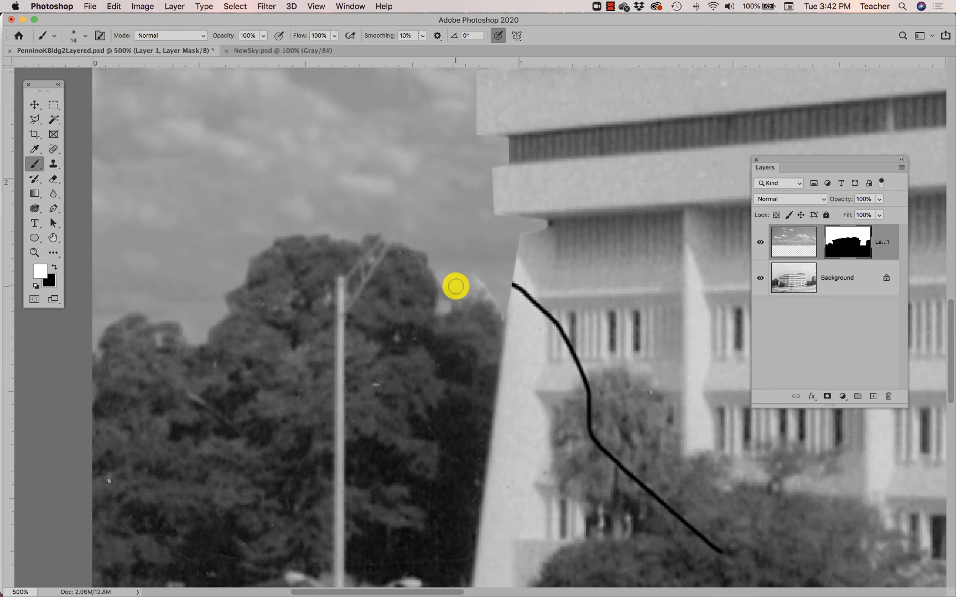
{"action": "mouse_move", "coordinate": [478, 285]}
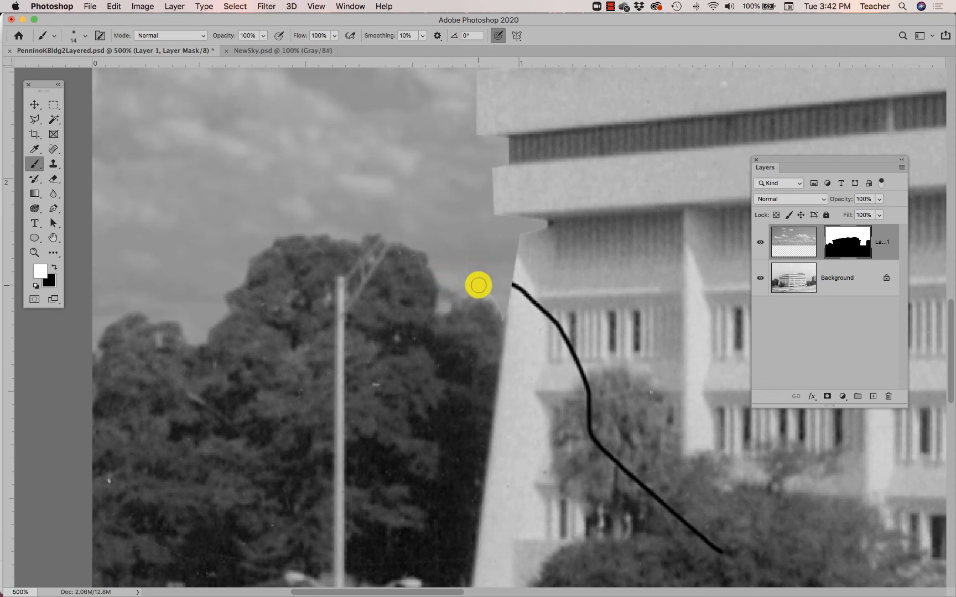
{"action": "mouse_move", "coordinate": [498, 310]}
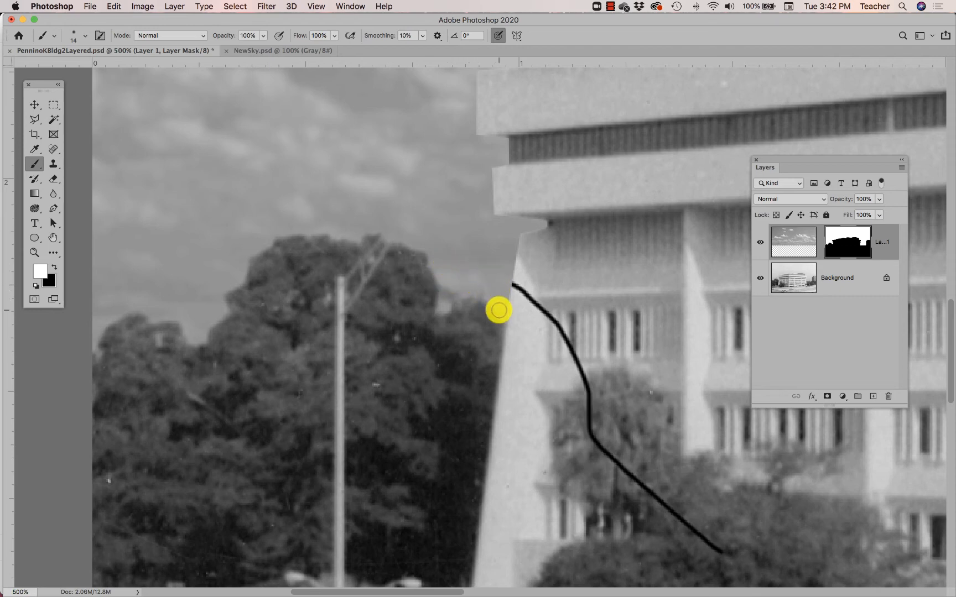
{"action": "mouse_move", "coordinate": [484, 291]}
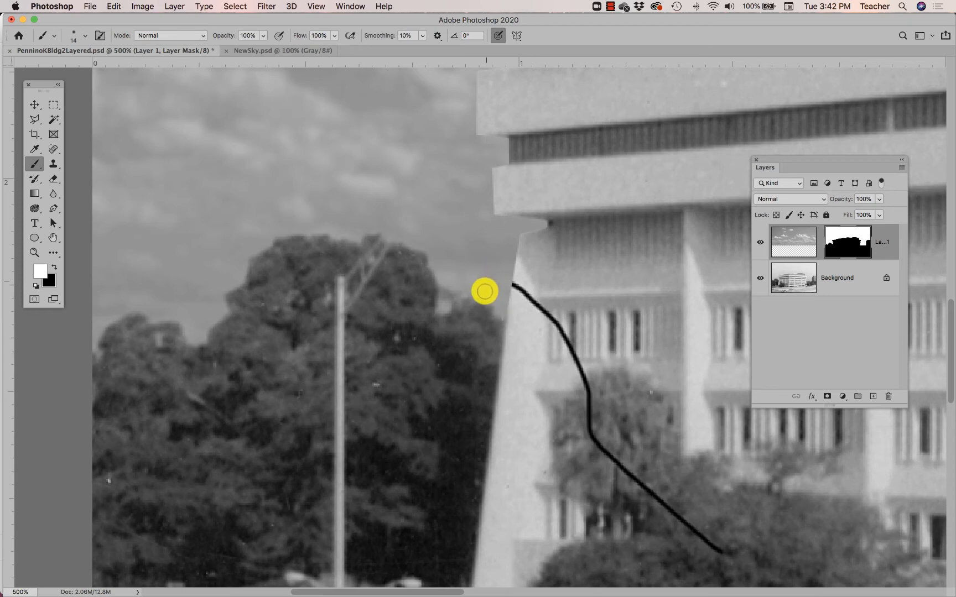
{"action": "mouse_move", "coordinate": [437, 277]}
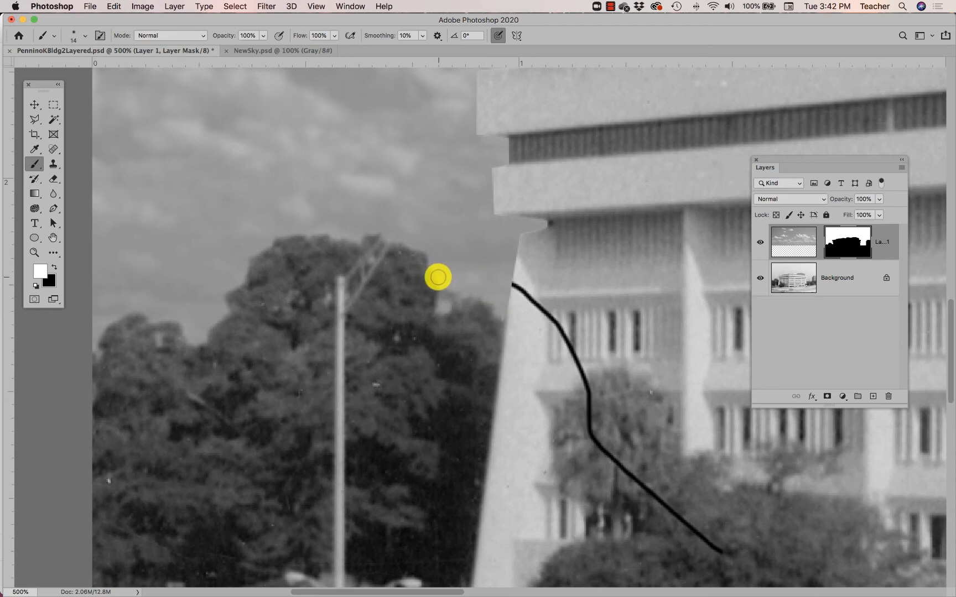
{"action": "mouse_move", "coordinate": [201, 340]}
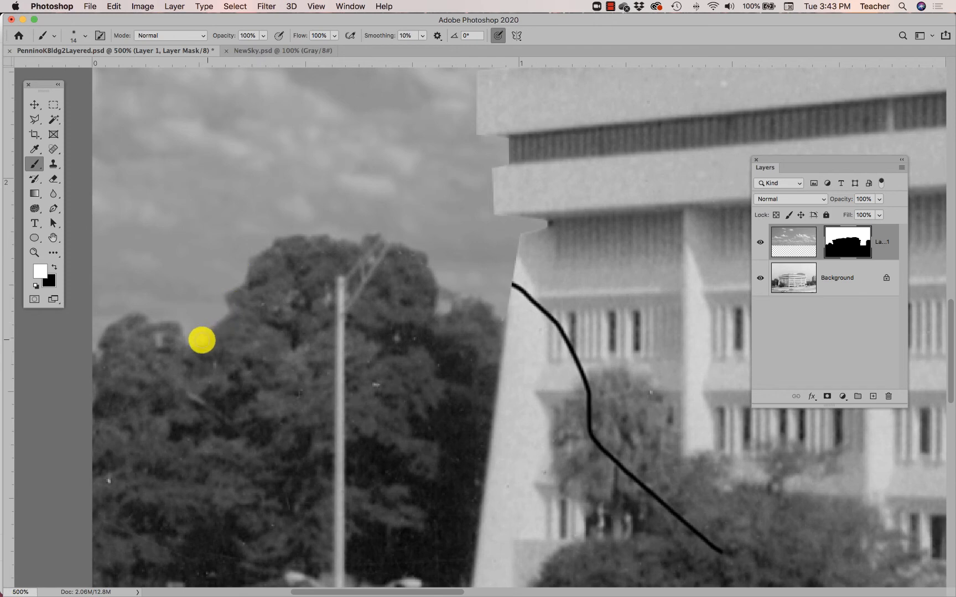
{"action": "left_click", "coordinate": [84, 36]}
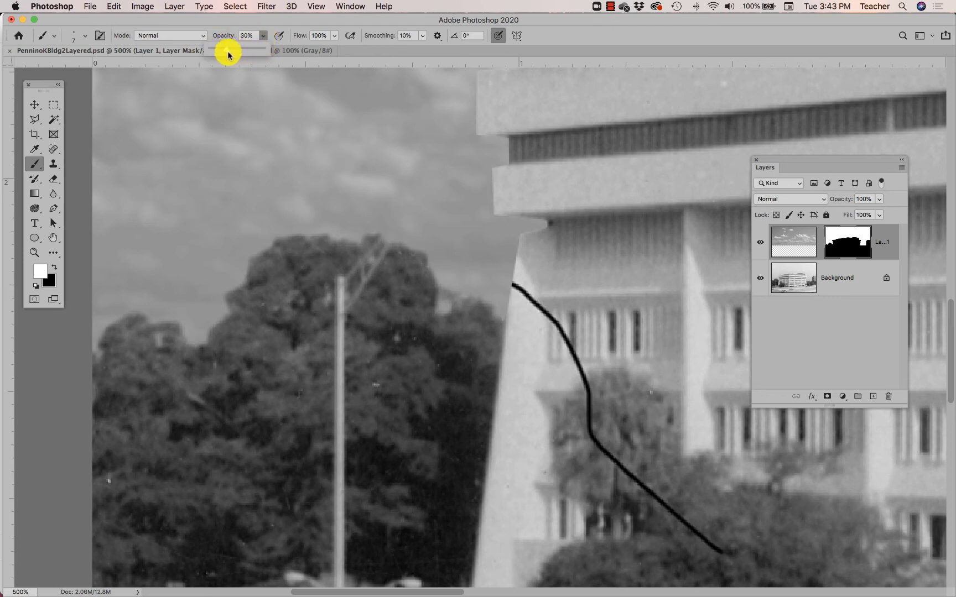
{"action": "mouse_move", "coordinate": [143, 319]}
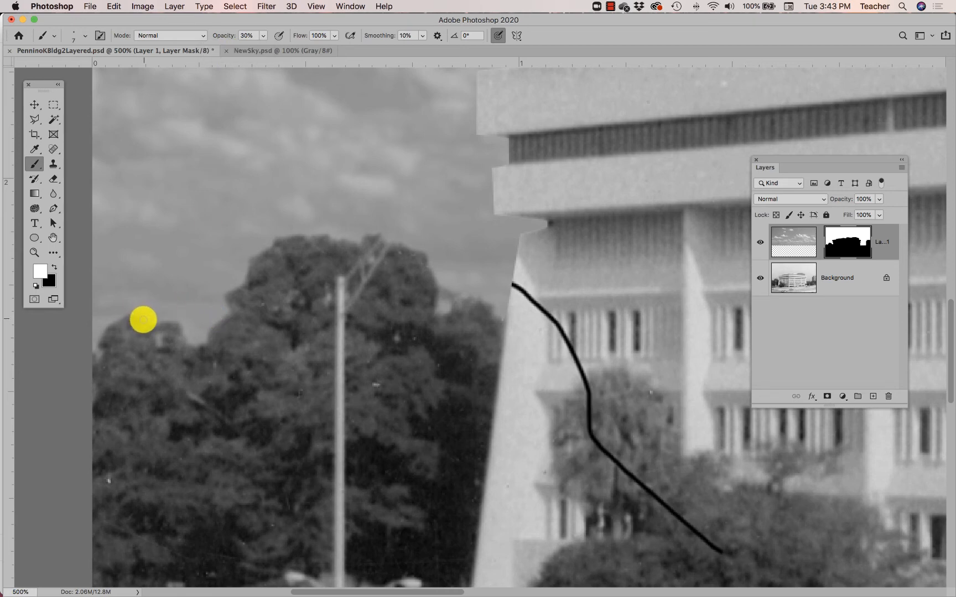
{"action": "mouse_move", "coordinate": [122, 318]}
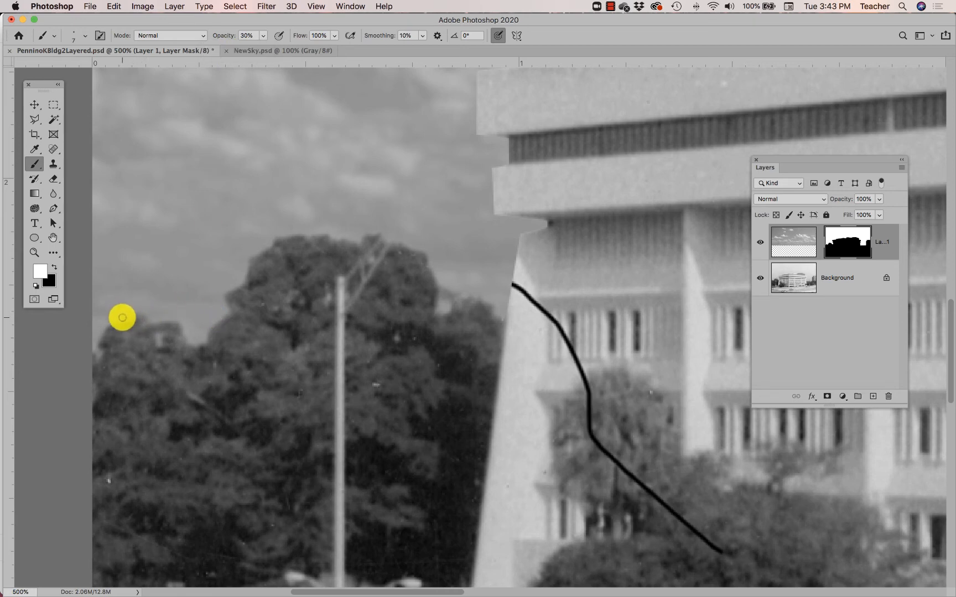
{"action": "mouse_move", "coordinate": [93, 343]}
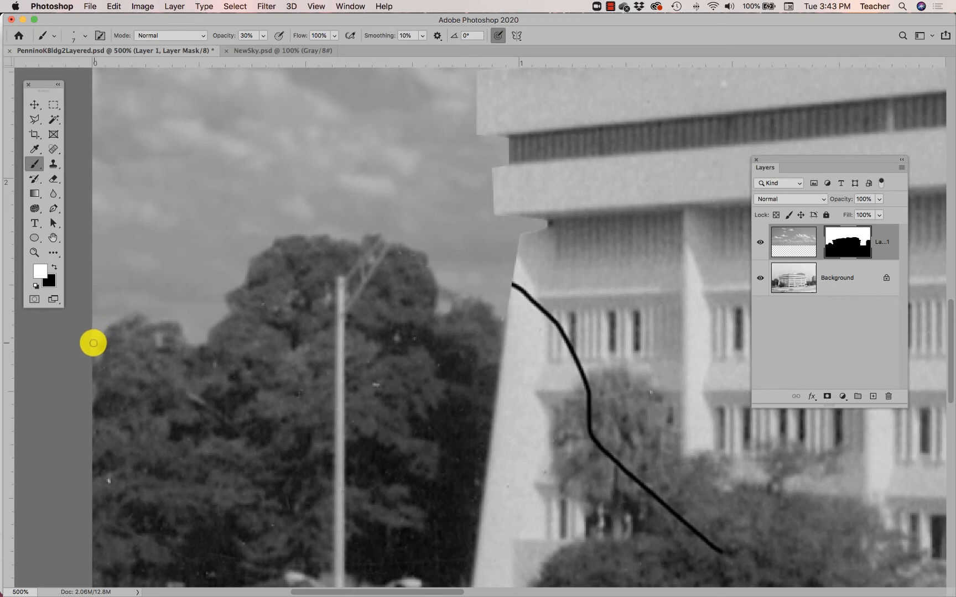
{"action": "mouse_move", "coordinate": [167, 321]}
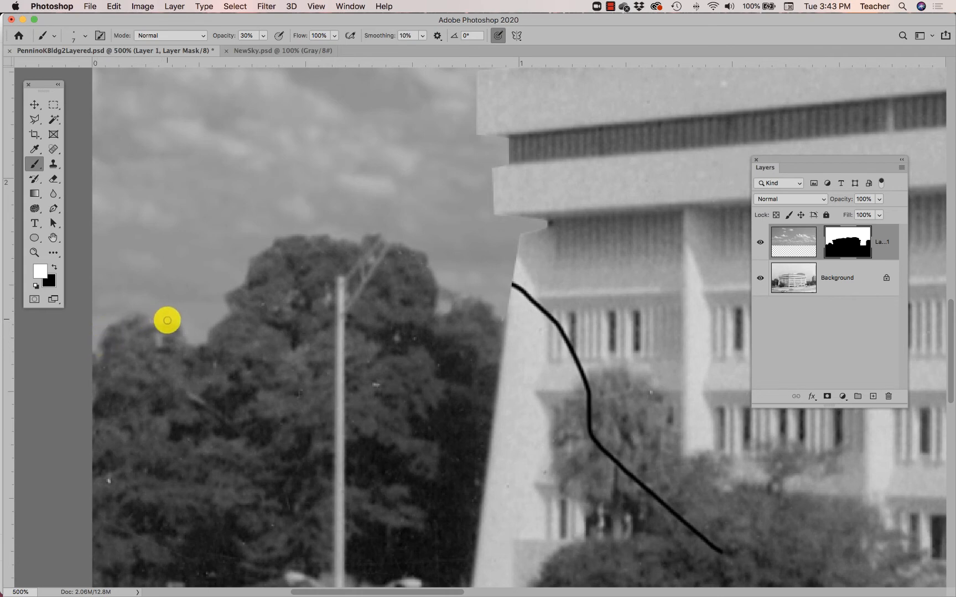
{"action": "mouse_move", "coordinate": [180, 323]}
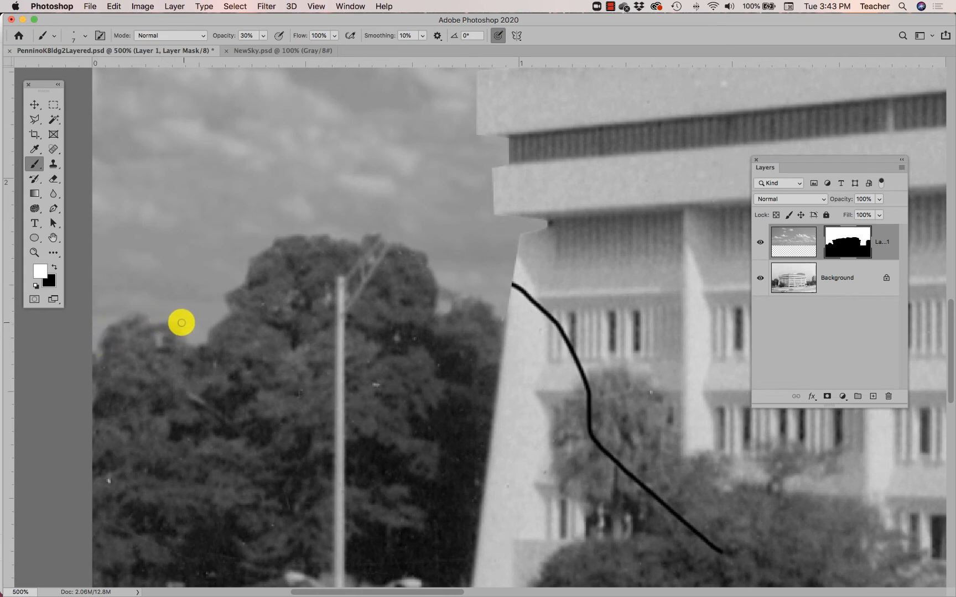
{"action": "mouse_move", "coordinate": [218, 317]}
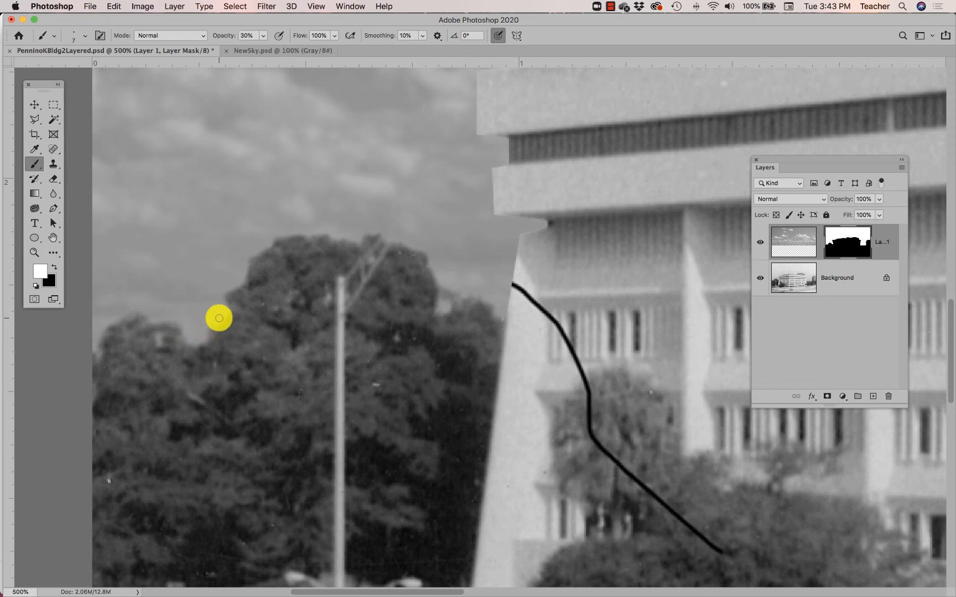
{"action": "mouse_move", "coordinate": [227, 306]}
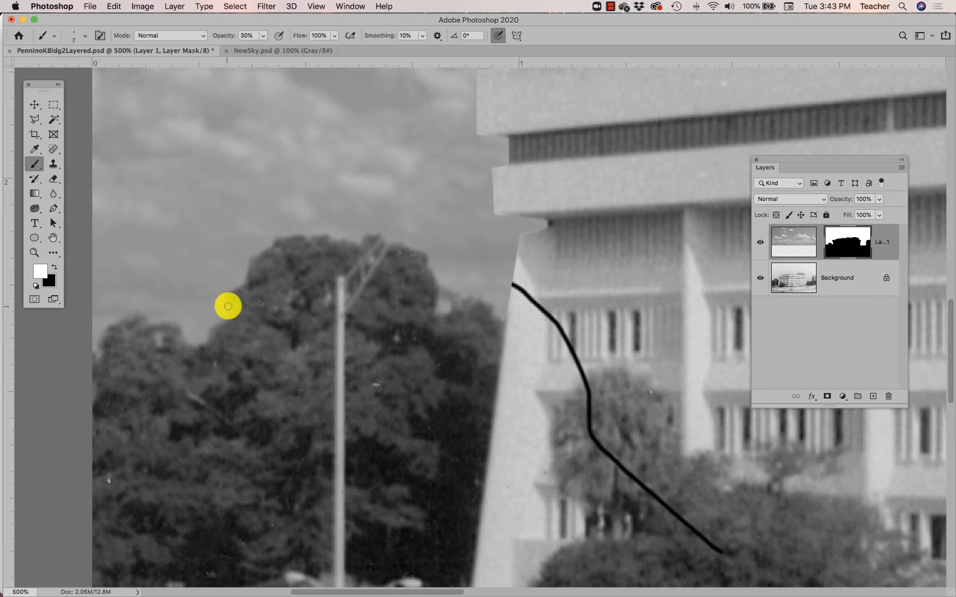
{"action": "mouse_move", "coordinate": [230, 291]}
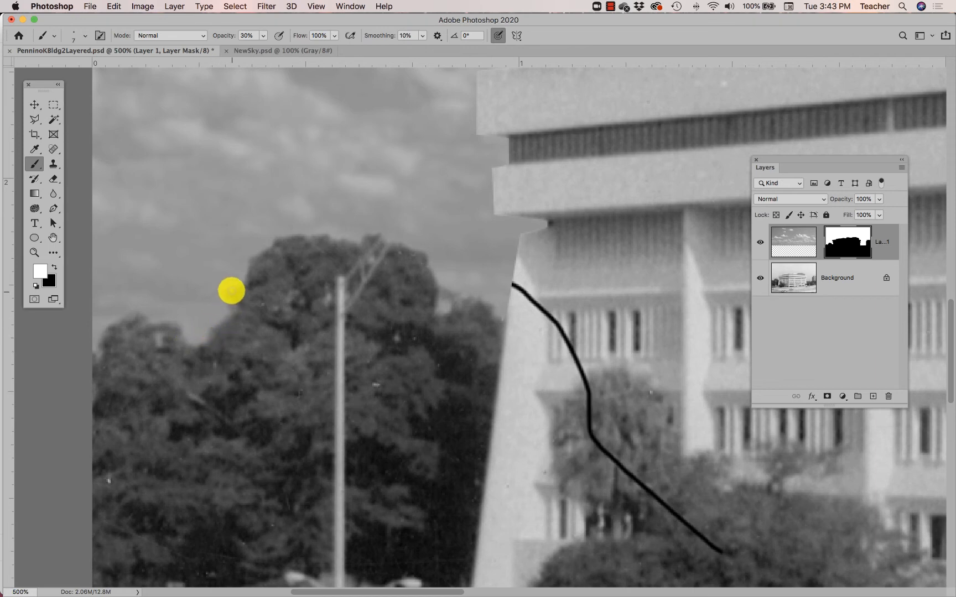
{"action": "mouse_move", "coordinate": [246, 270]}
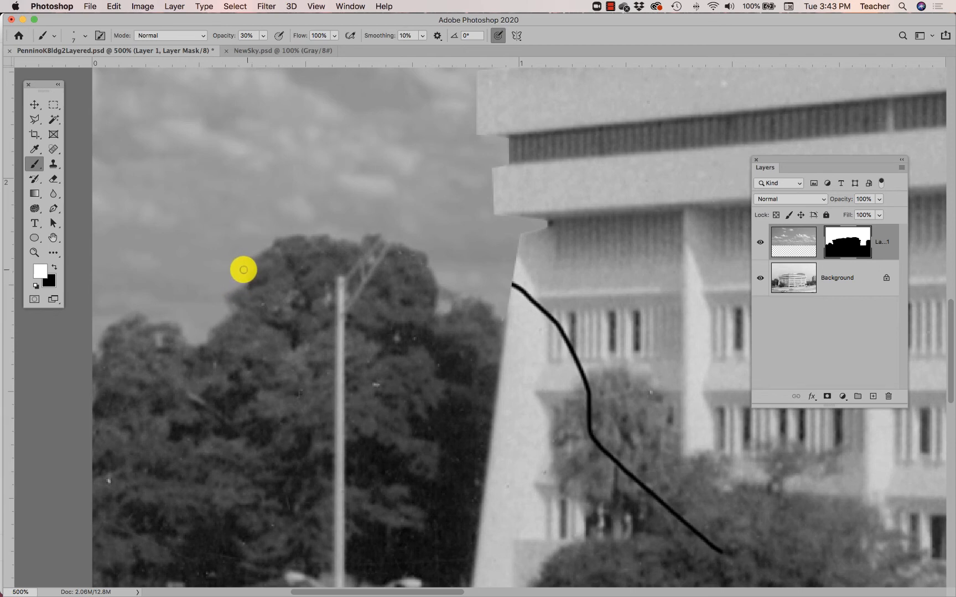
{"action": "mouse_move", "coordinate": [222, 297]}
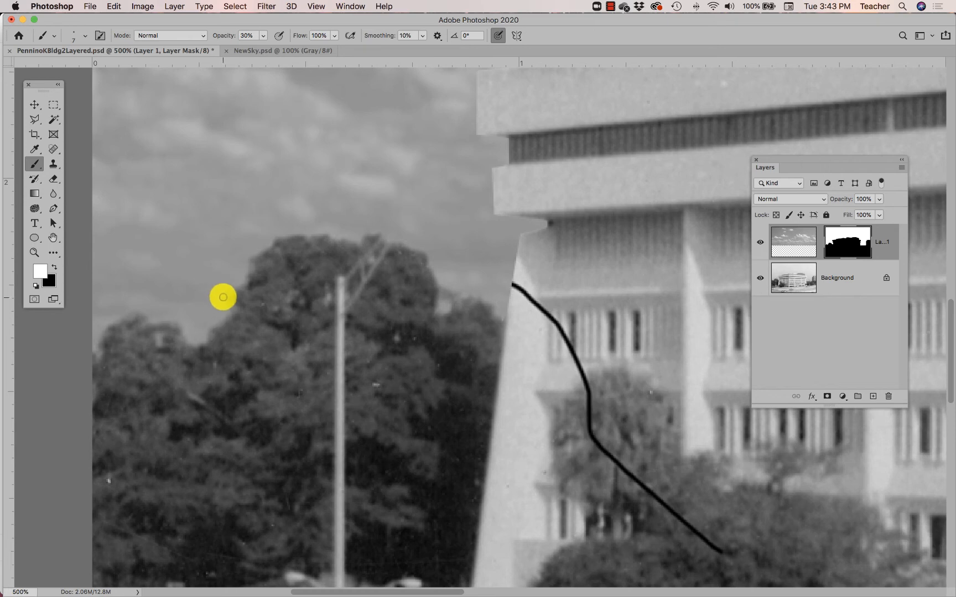
{"action": "mouse_move", "coordinate": [264, 247]}
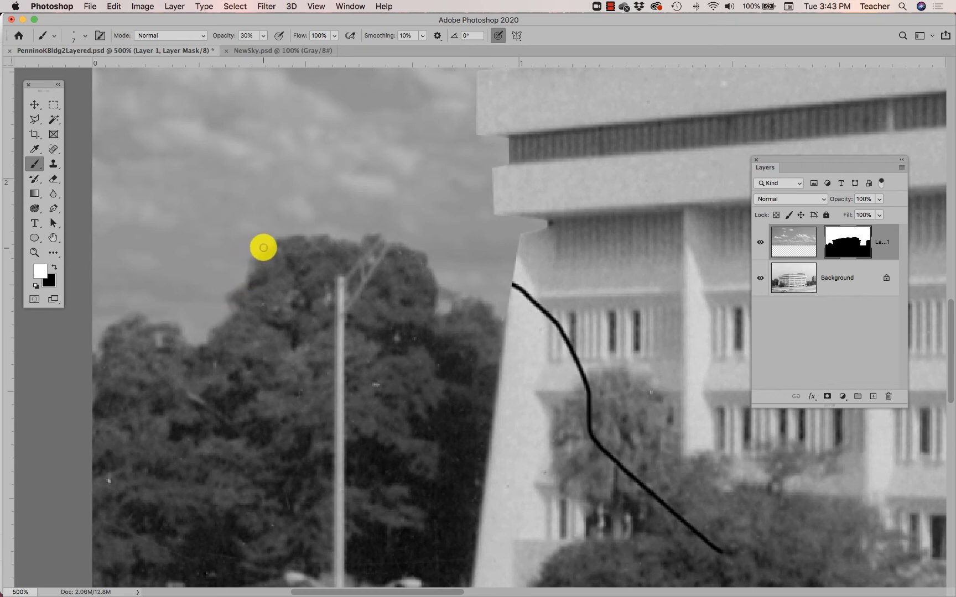
{"action": "mouse_move", "coordinate": [295, 230]}
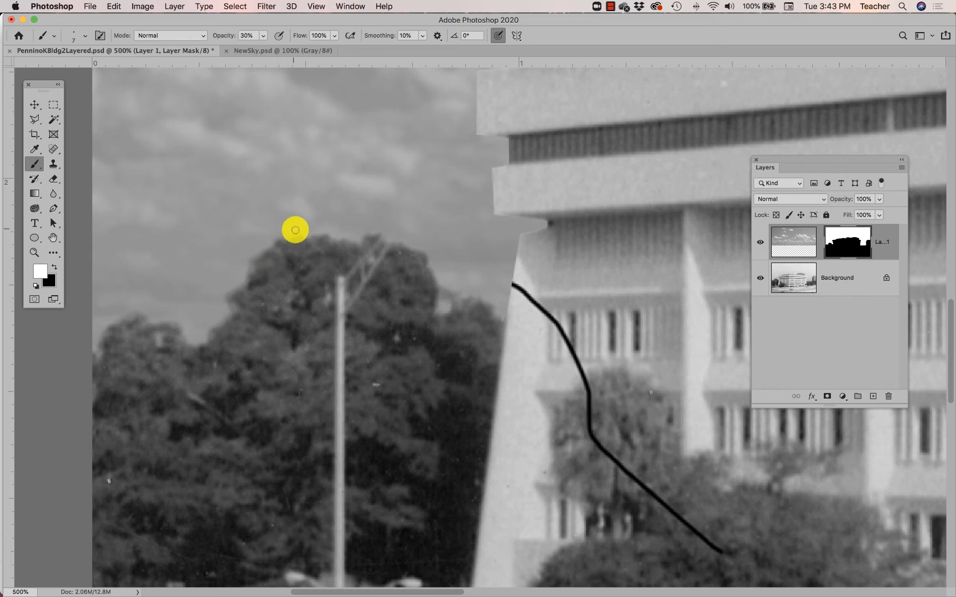
{"action": "mouse_move", "coordinate": [337, 237]}
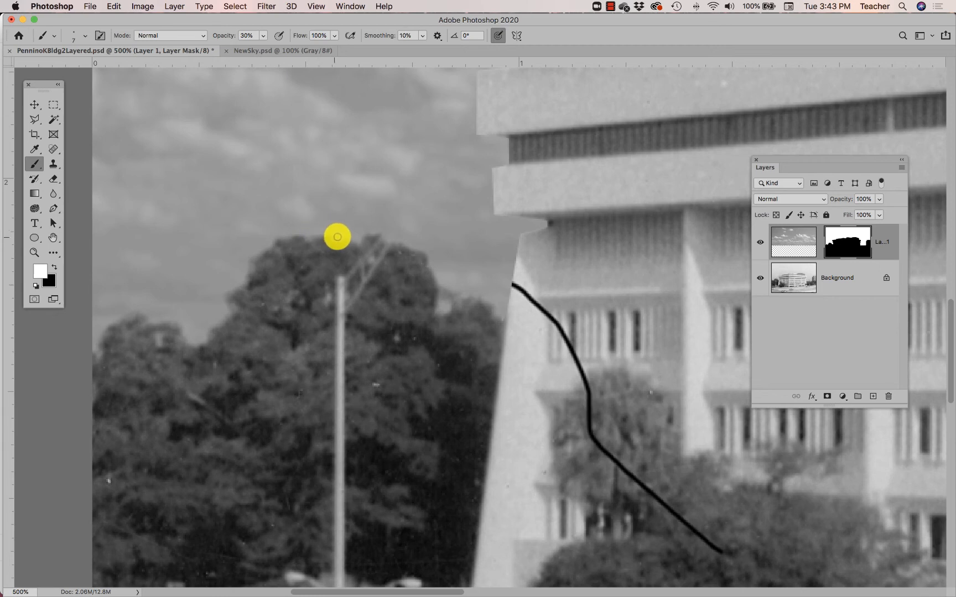
{"action": "mouse_move", "coordinate": [316, 227]}
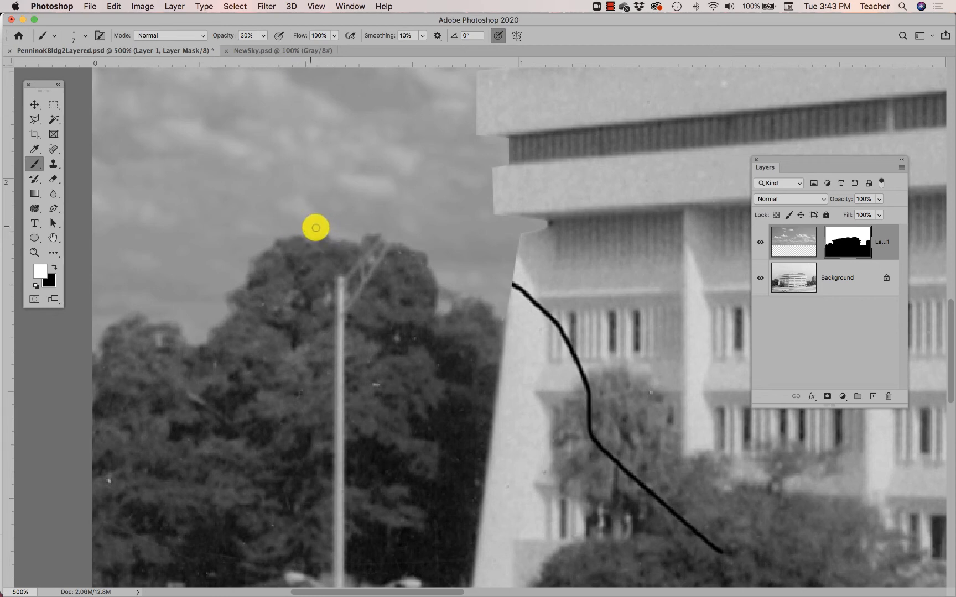
{"action": "mouse_move", "coordinate": [357, 238]}
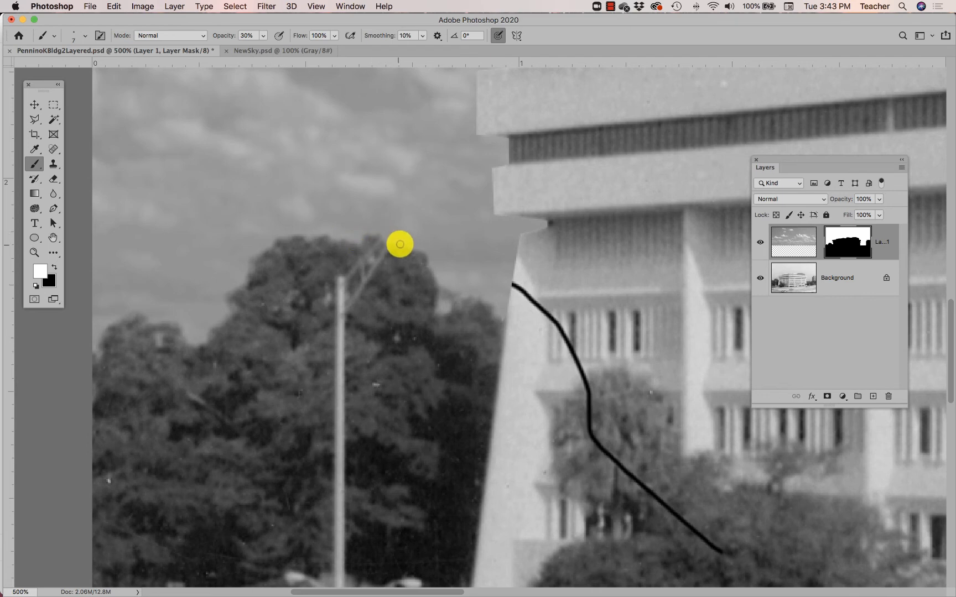
{"action": "mouse_move", "coordinate": [431, 260]}
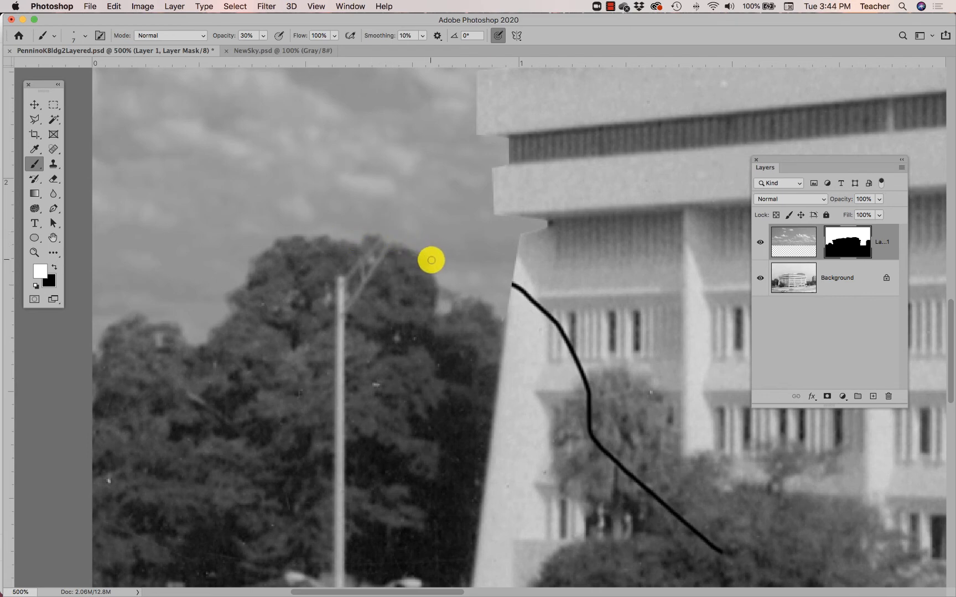
{"action": "mouse_move", "coordinate": [435, 277]}
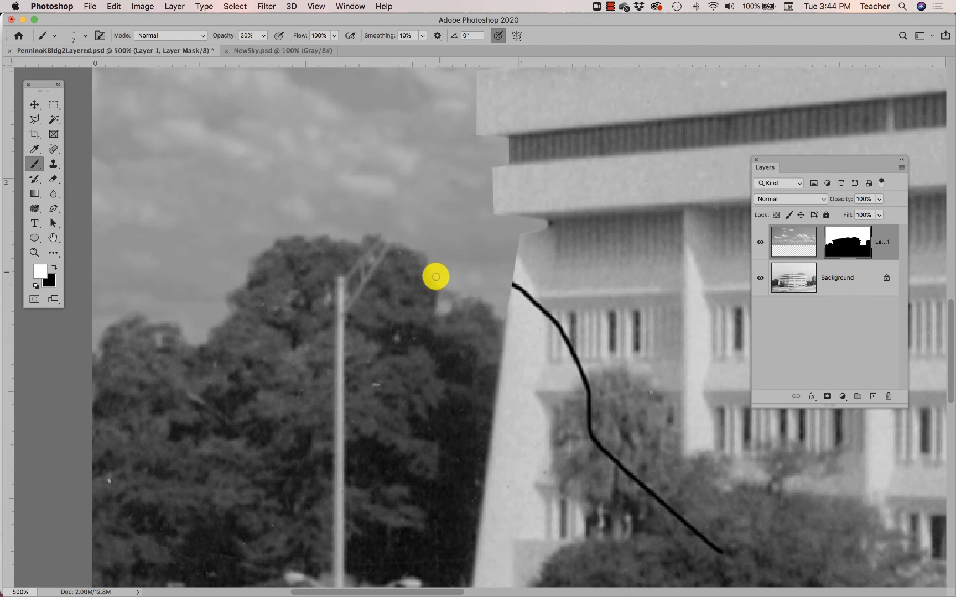
{"action": "mouse_move", "coordinate": [443, 286]}
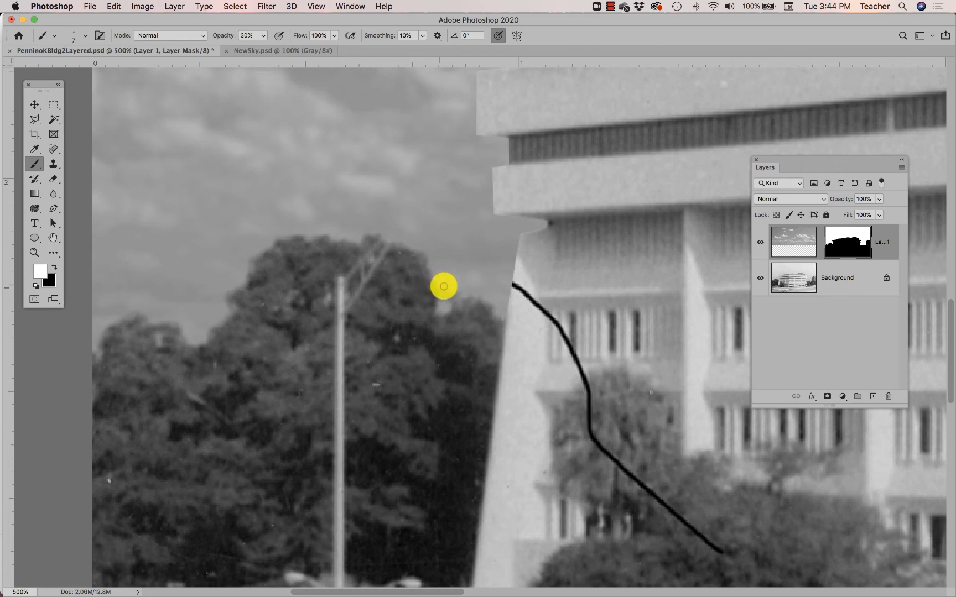
{"action": "mouse_move", "coordinate": [442, 291]}
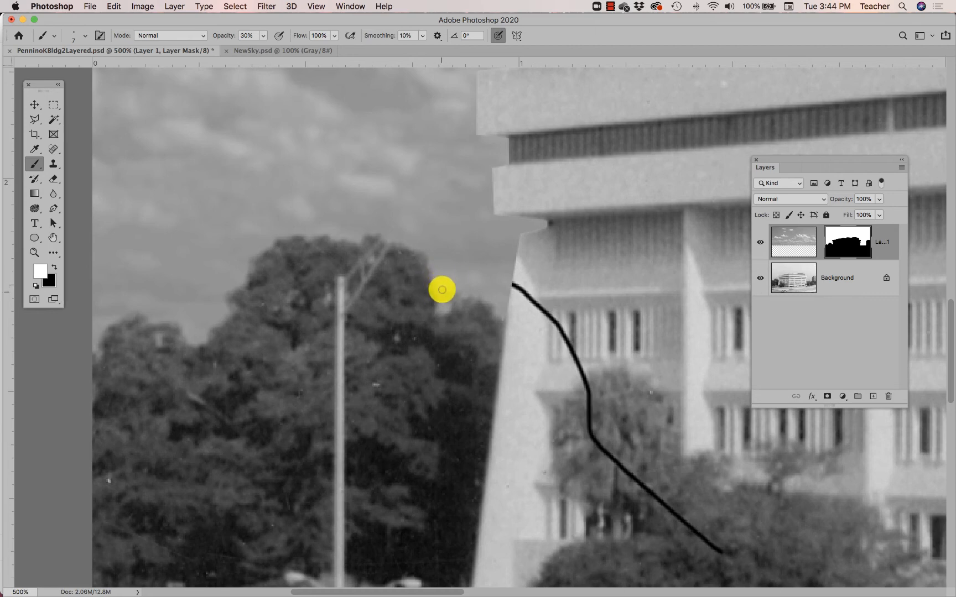
{"action": "mouse_move", "coordinate": [447, 295]}
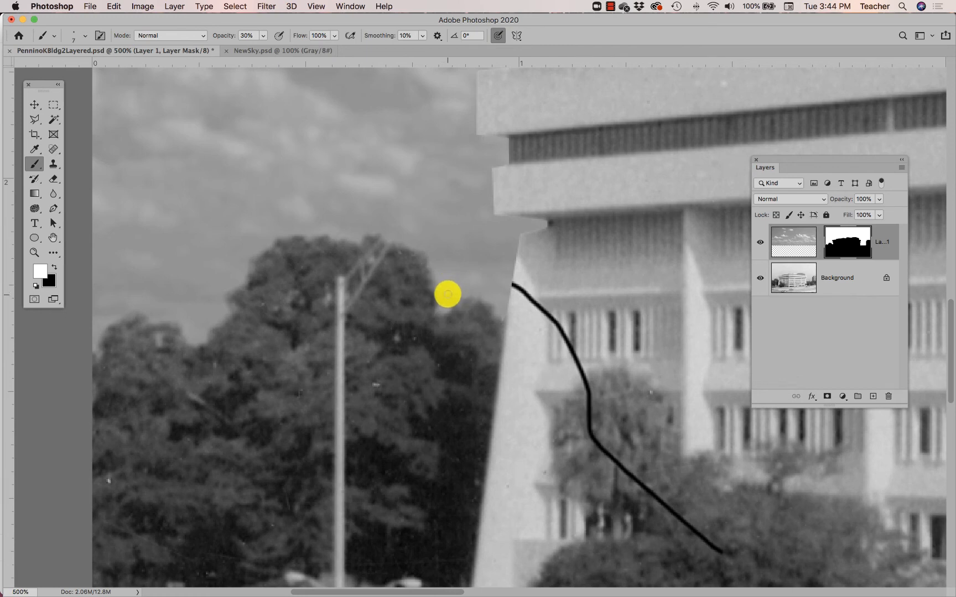
{"action": "mouse_move", "coordinate": [443, 306]}
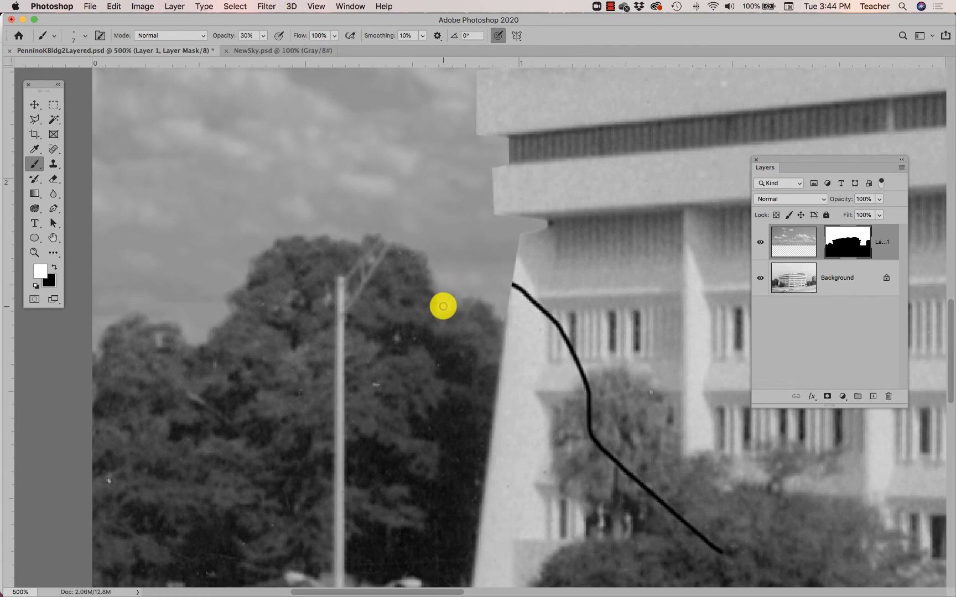
{"action": "mouse_move", "coordinate": [436, 298]}
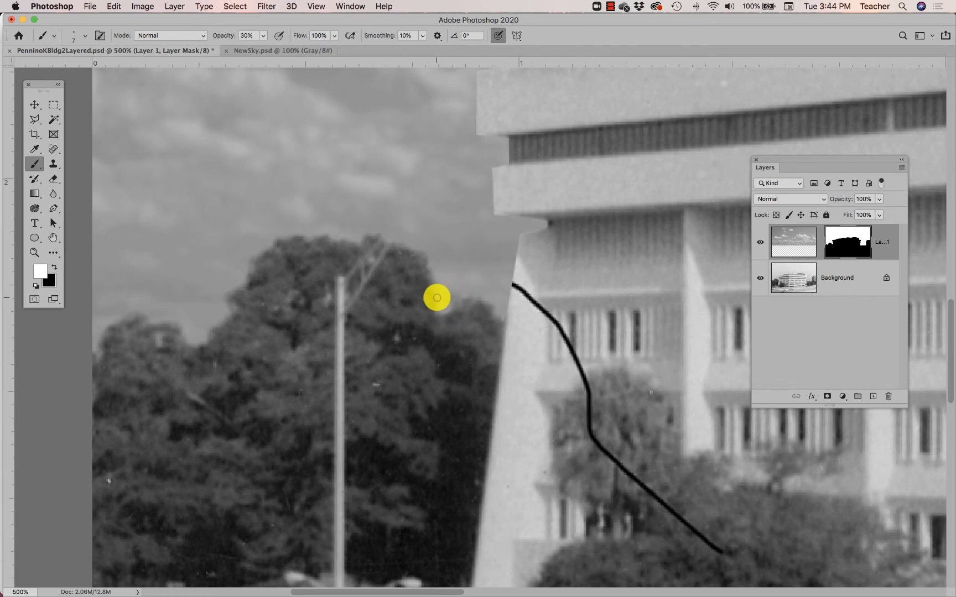
{"action": "mouse_move", "coordinate": [447, 280]}
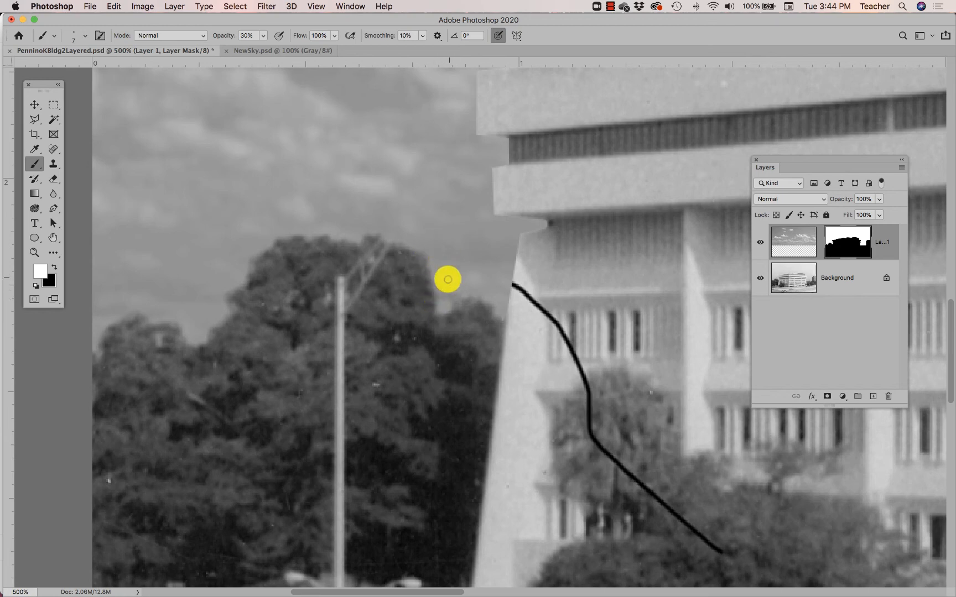
{"action": "mouse_move", "coordinate": [189, 268]}
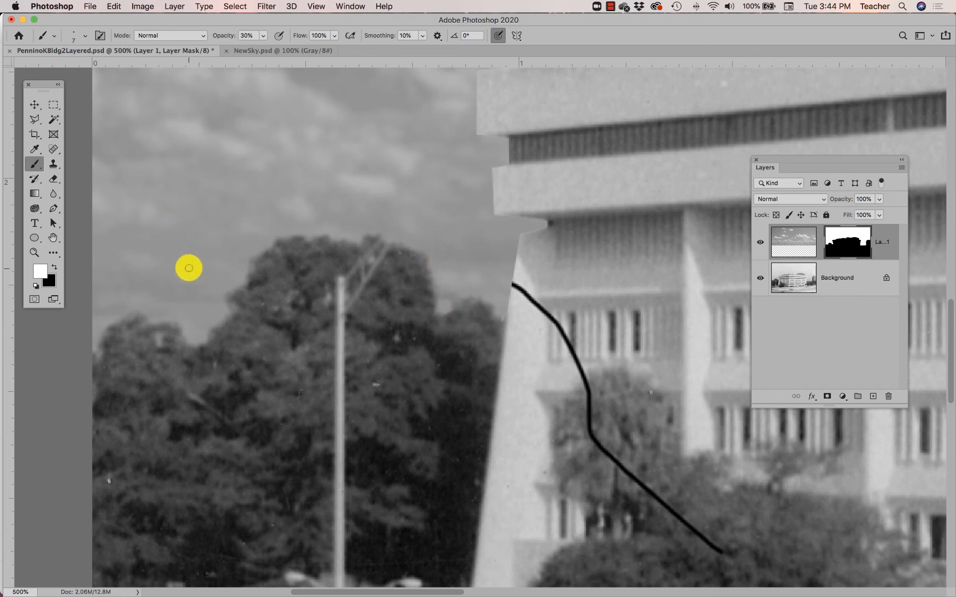
{"action": "mouse_move", "coordinate": [432, 299]}
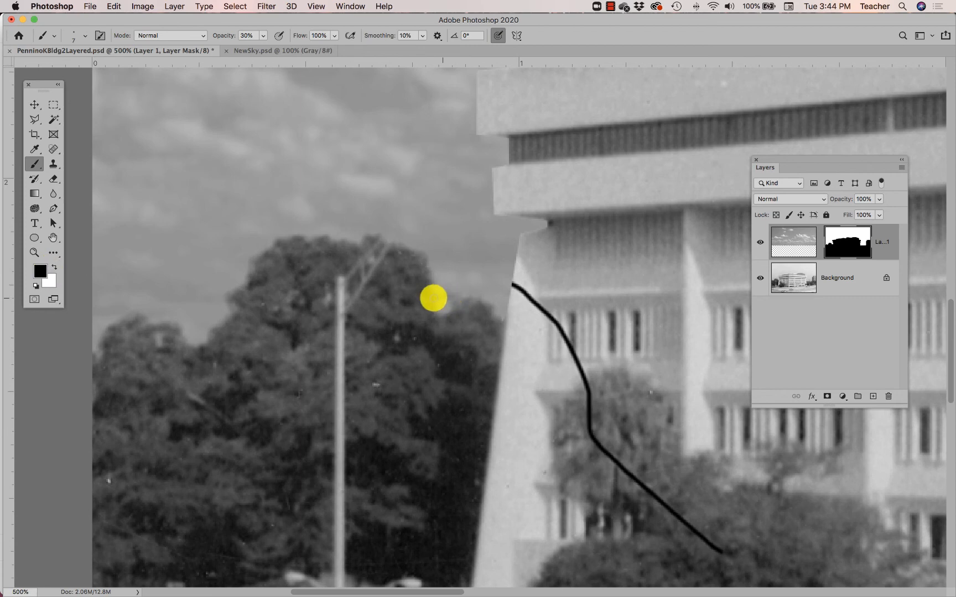
{"action": "mouse_move", "coordinate": [447, 303]}
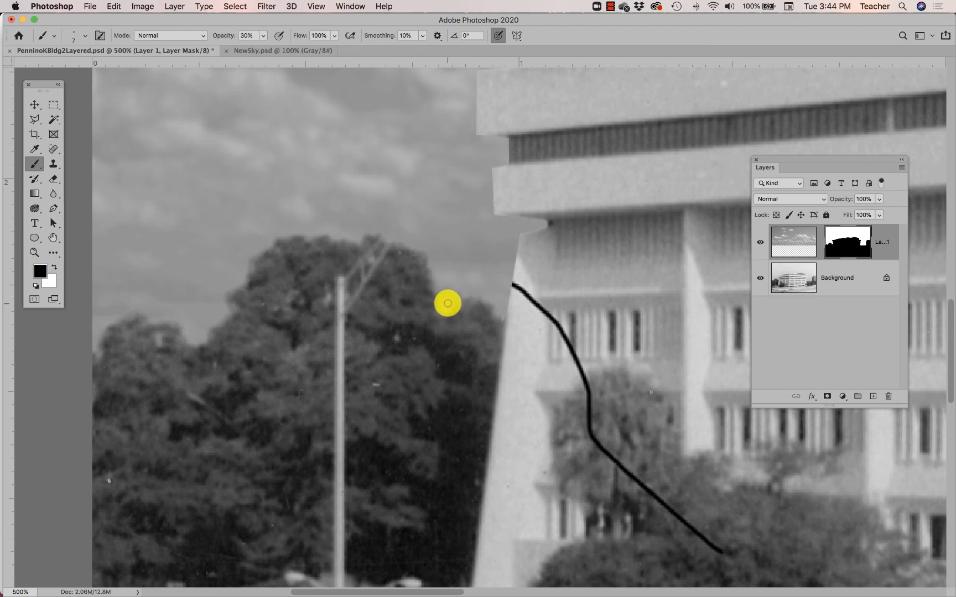
{"action": "mouse_move", "coordinate": [447, 310]}
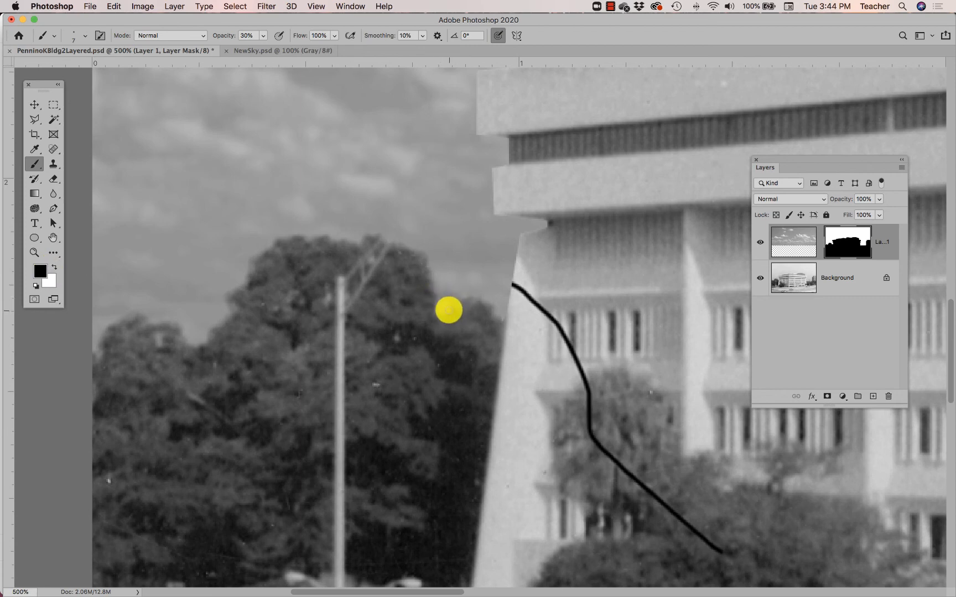
{"action": "mouse_move", "coordinate": [444, 299]}
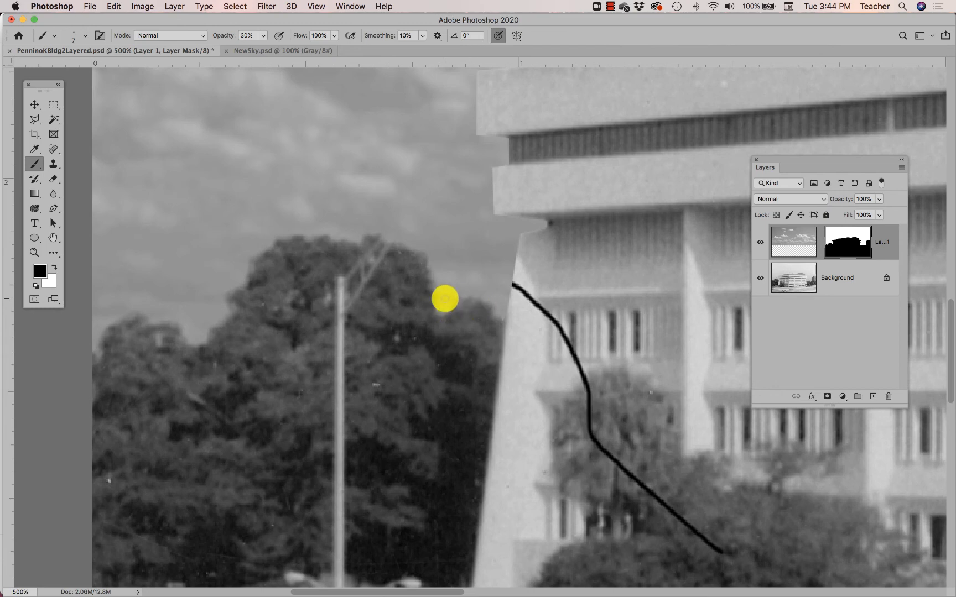
{"action": "mouse_move", "coordinate": [58, 270]}
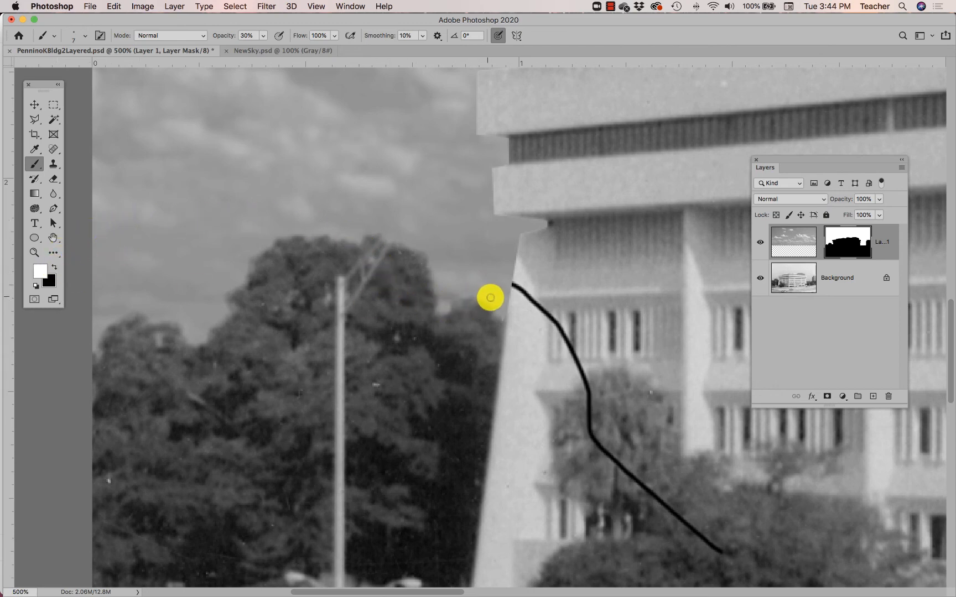
{"action": "mouse_move", "coordinate": [500, 308]}
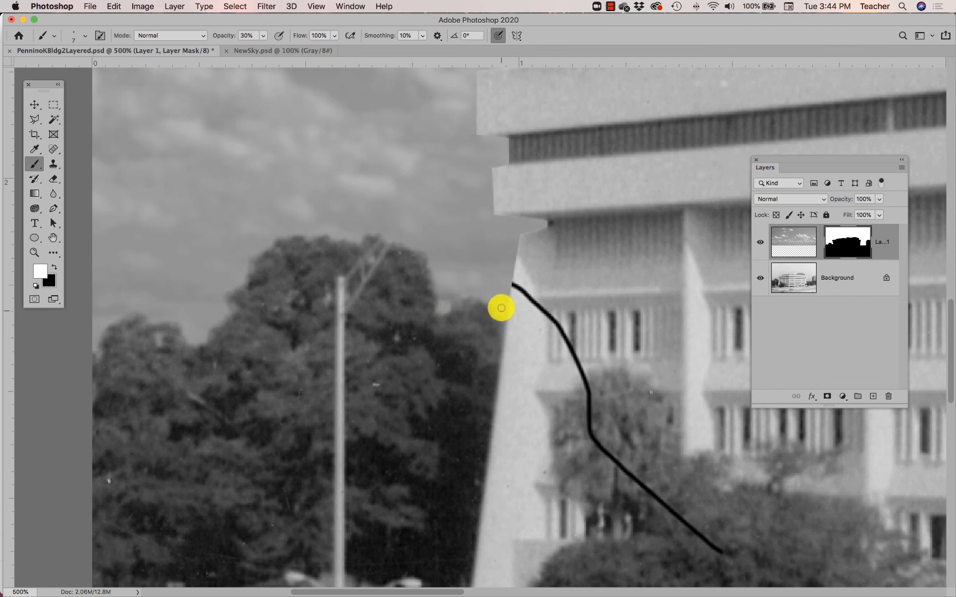
{"action": "mouse_move", "coordinate": [517, 226]}
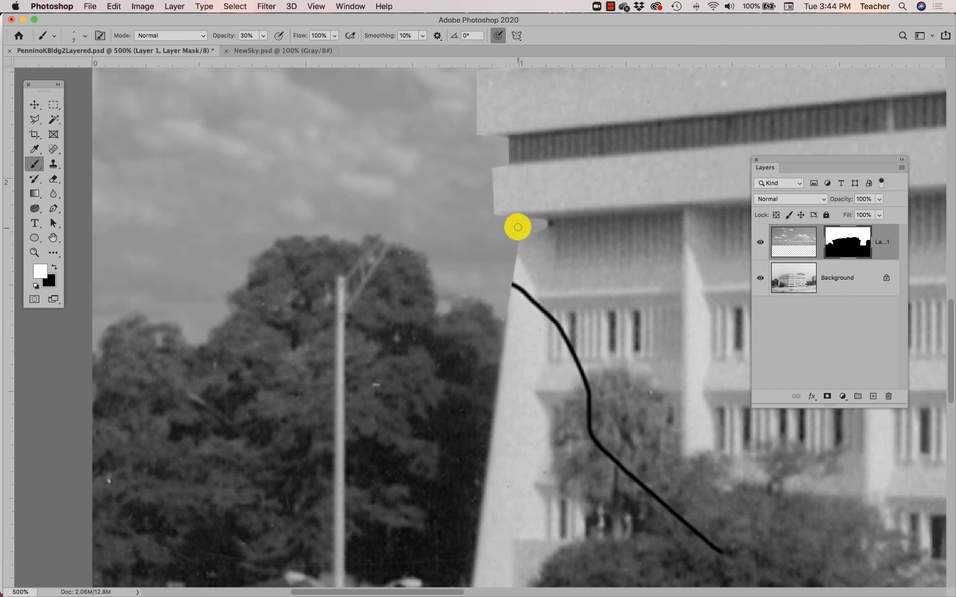
{"action": "mouse_move", "coordinate": [543, 224]}
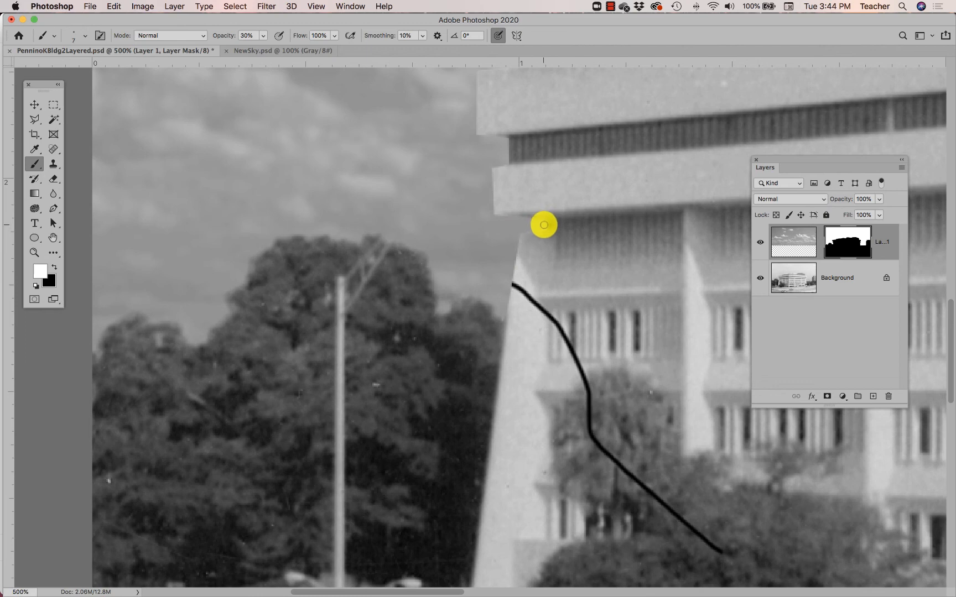
{"action": "mouse_move", "coordinate": [509, 232]}
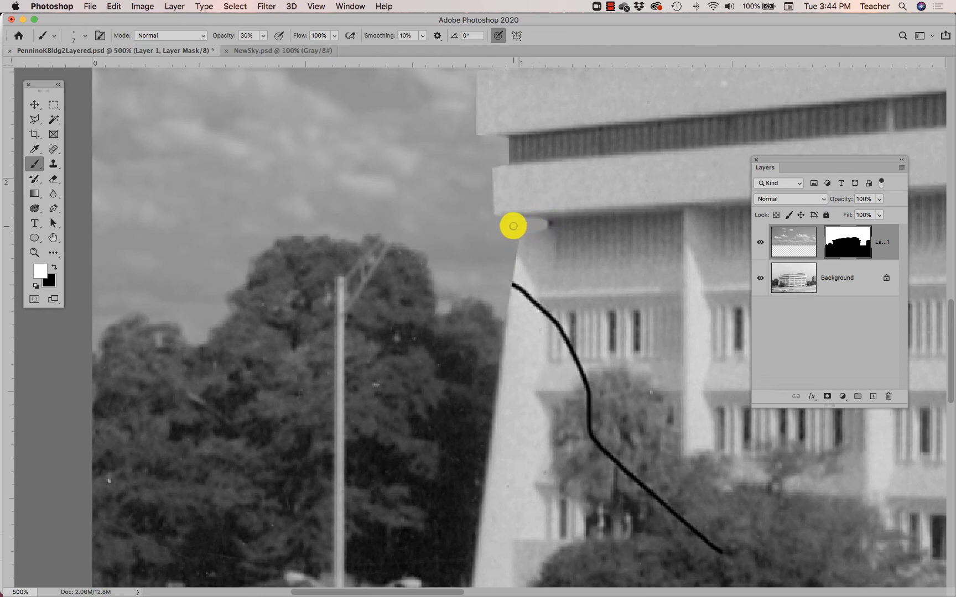
{"action": "mouse_move", "coordinate": [490, 201]}
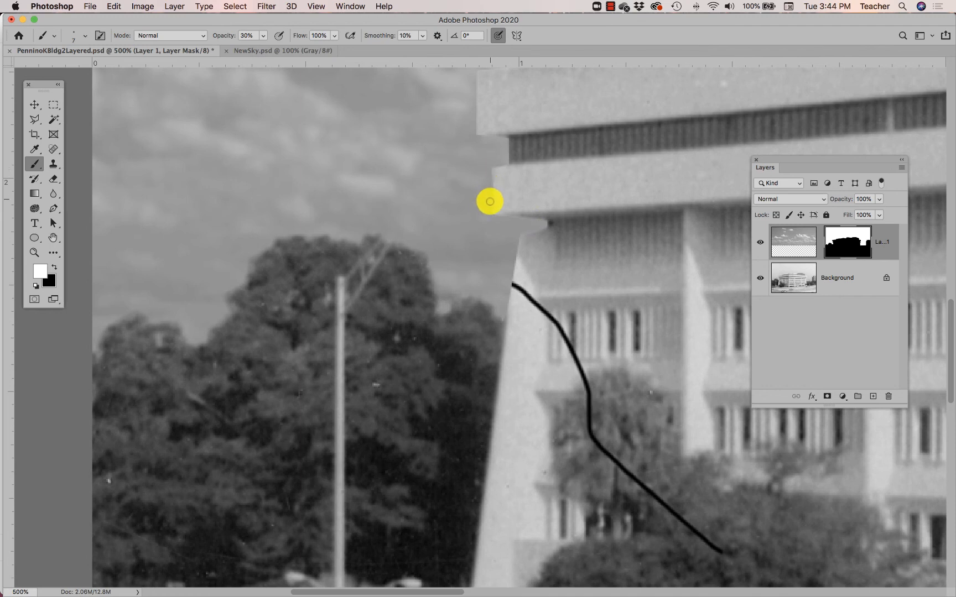
{"action": "mouse_move", "coordinate": [495, 163]}
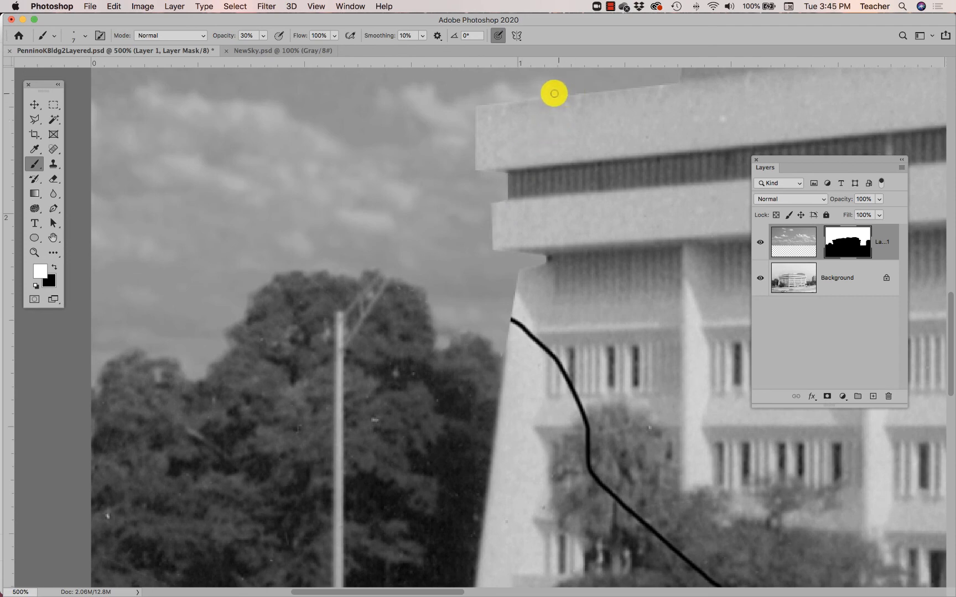
{"action": "mouse_move", "coordinate": [484, 102]}
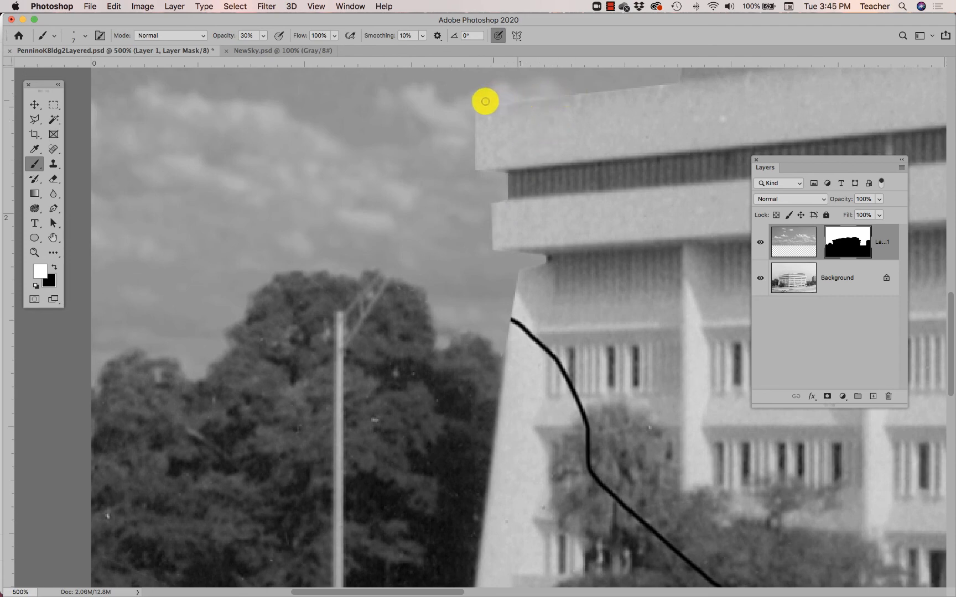
{"action": "mouse_move", "coordinate": [585, 89]}
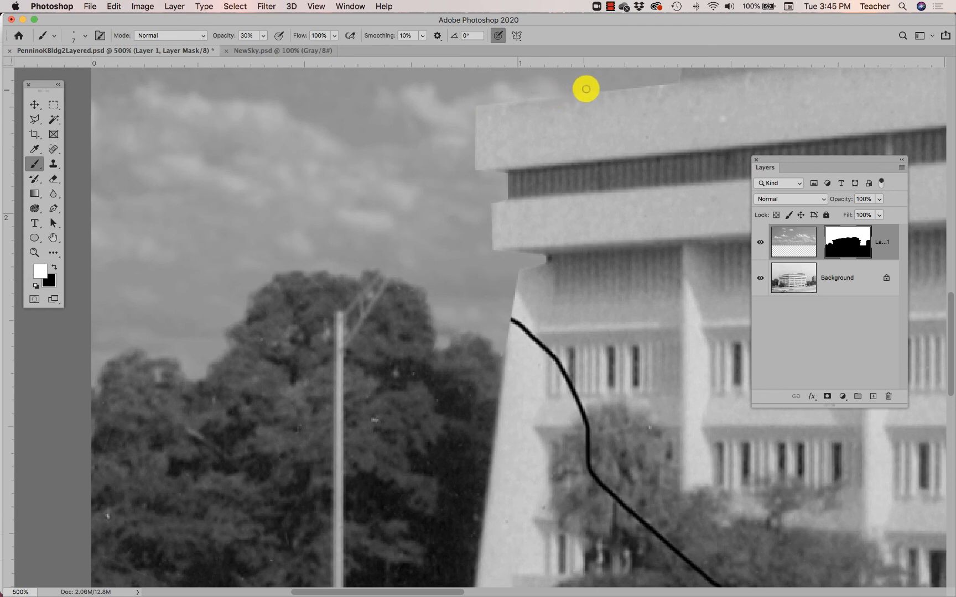
{"action": "mouse_move", "coordinate": [554, 91]}
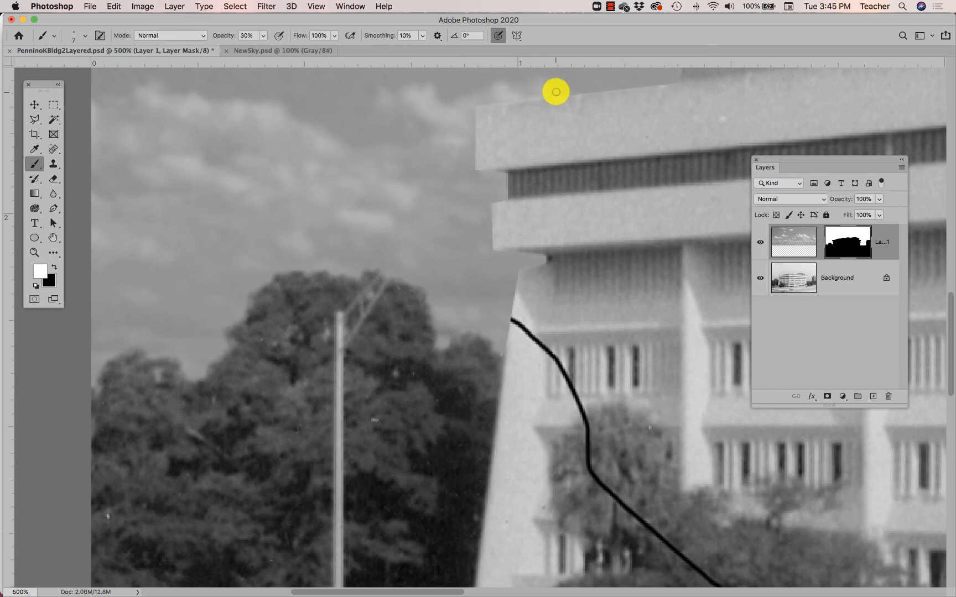
{"action": "mouse_move", "coordinate": [300, 65]}
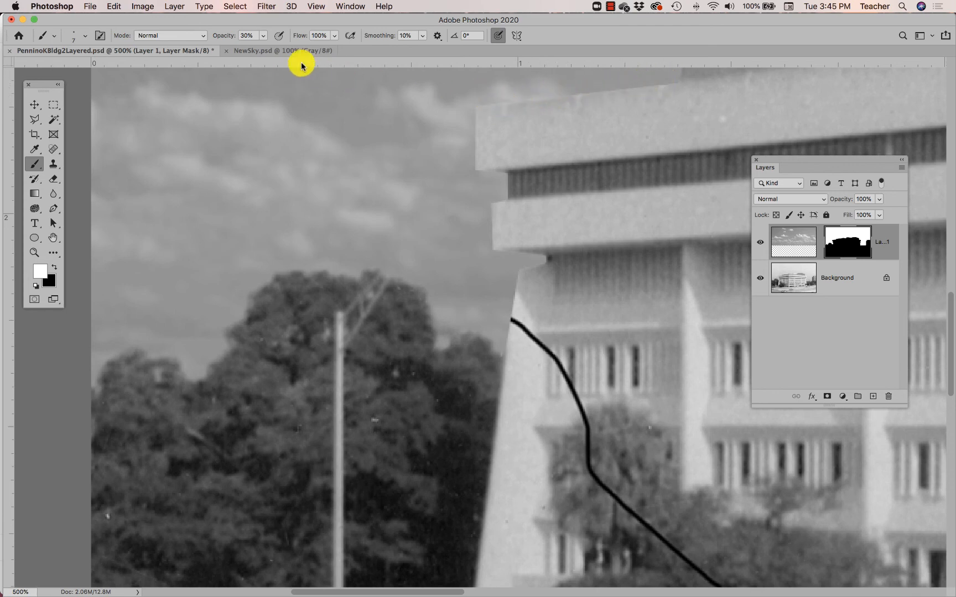
{"action": "mouse_move", "coordinate": [381, 196]}
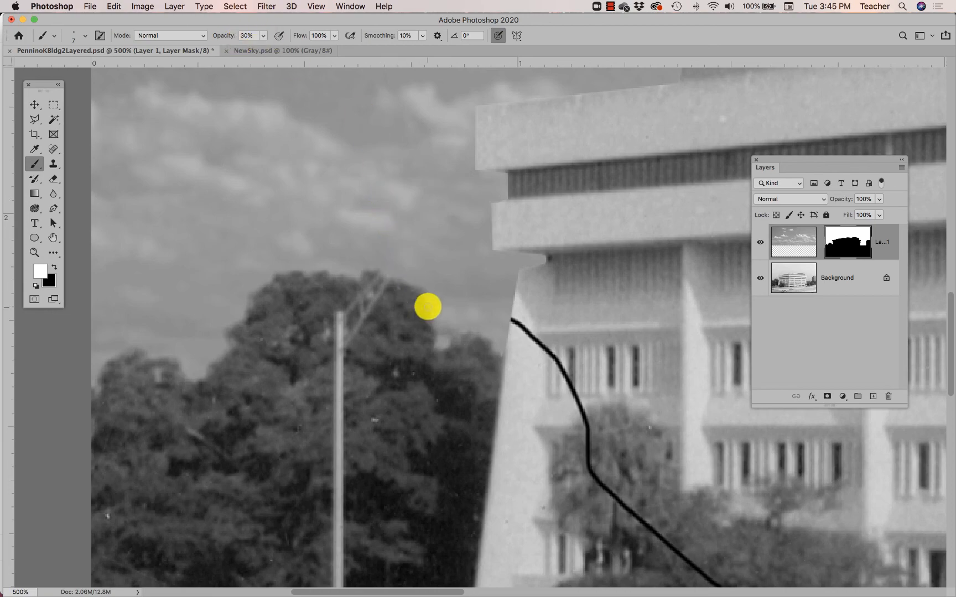
Step: Zoom out to 100% to view the full building composite
{"action": "left_click", "coordinate": [472, 323]}
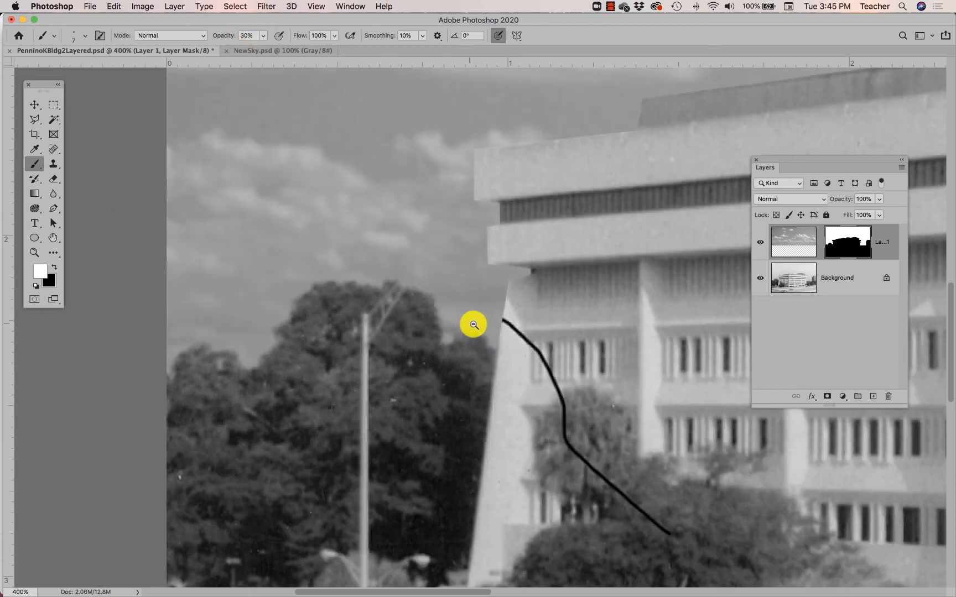
{"action": "left_click", "coordinate": [472, 324]}
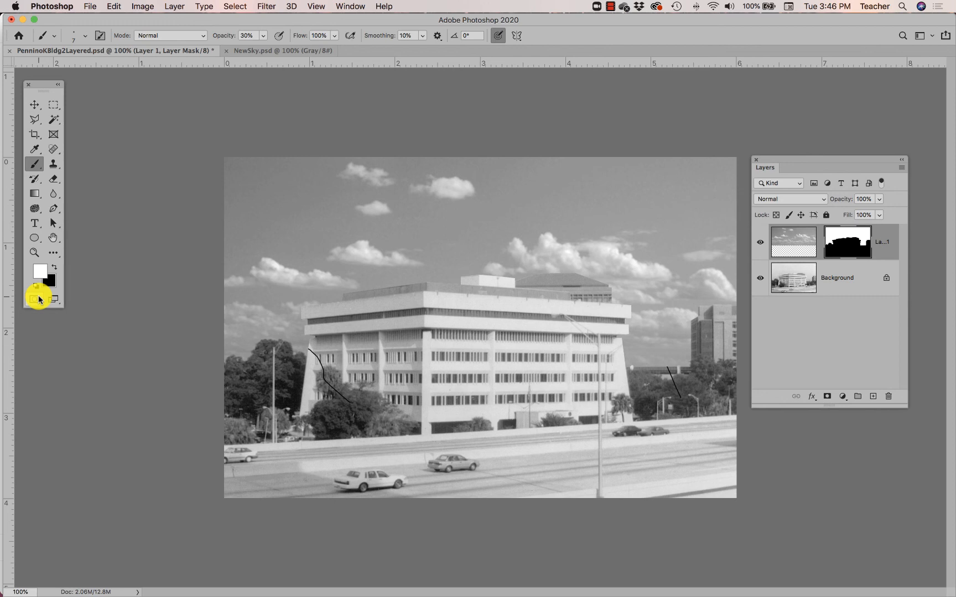
{"action": "mouse_move", "coordinate": [468, 327]}
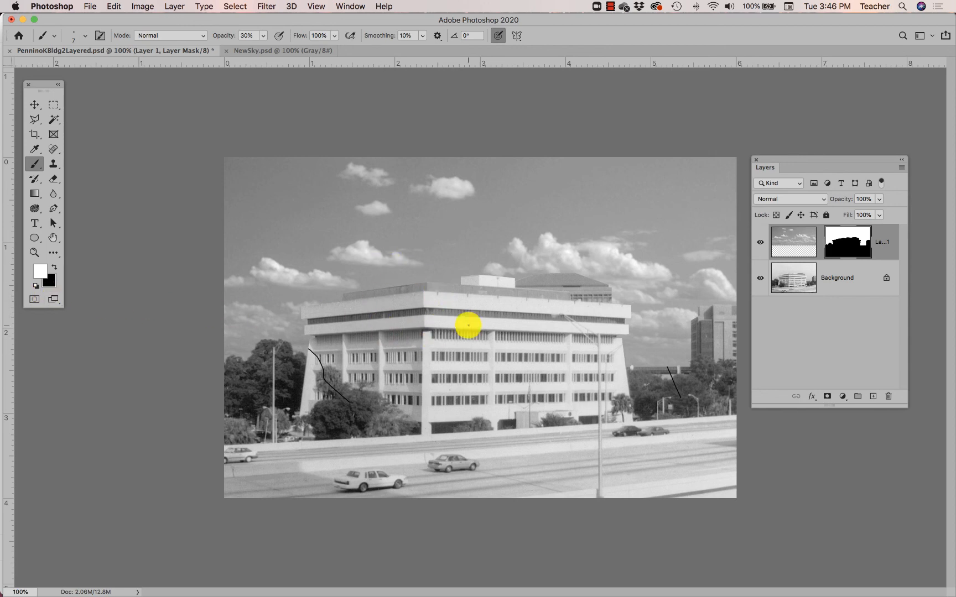